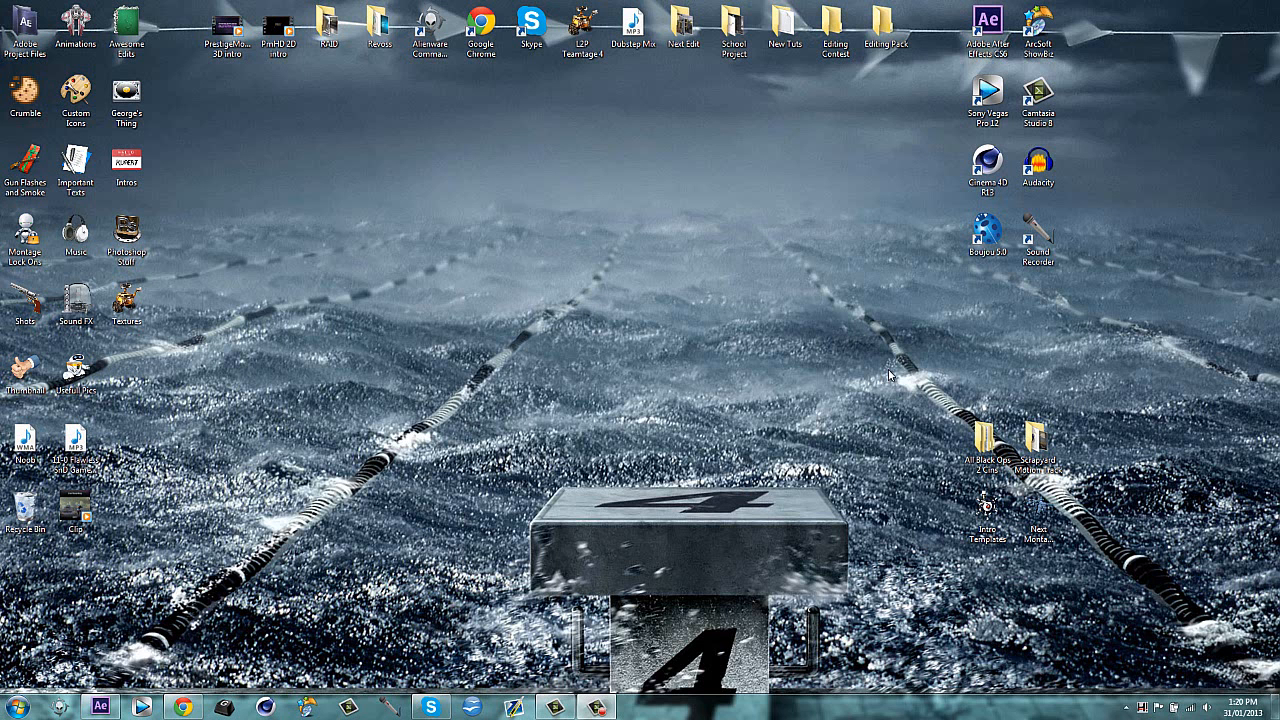
mouse_move(878, 404)
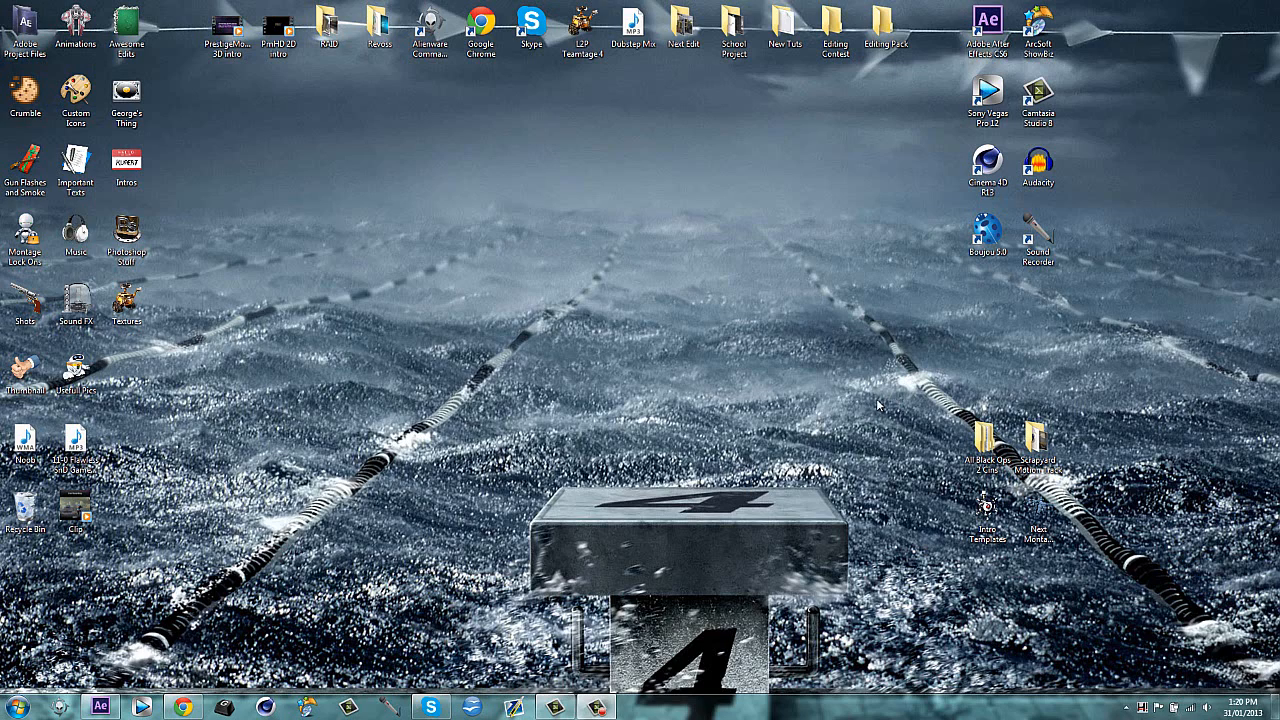
Create a new solid layer named 'Mask MAtte' above the gameplay clip
left_click_drag(876, 404, 196, 644)
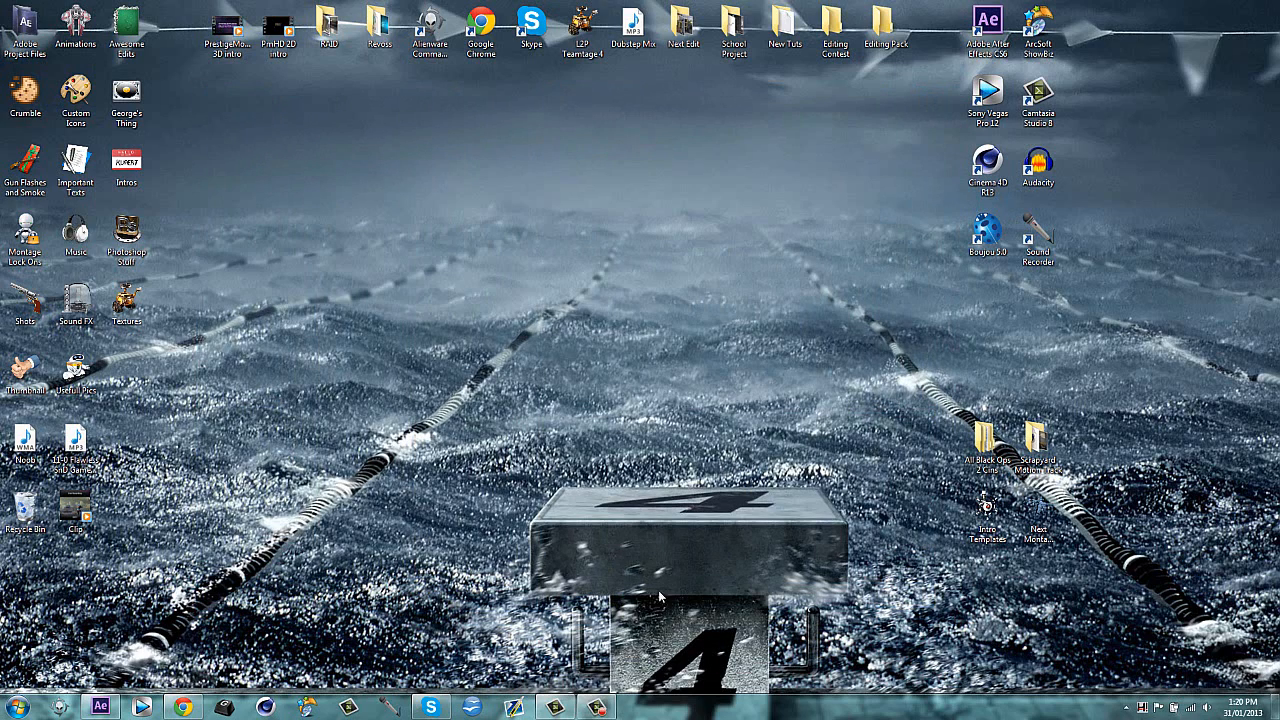
mouse_move(796, 568)
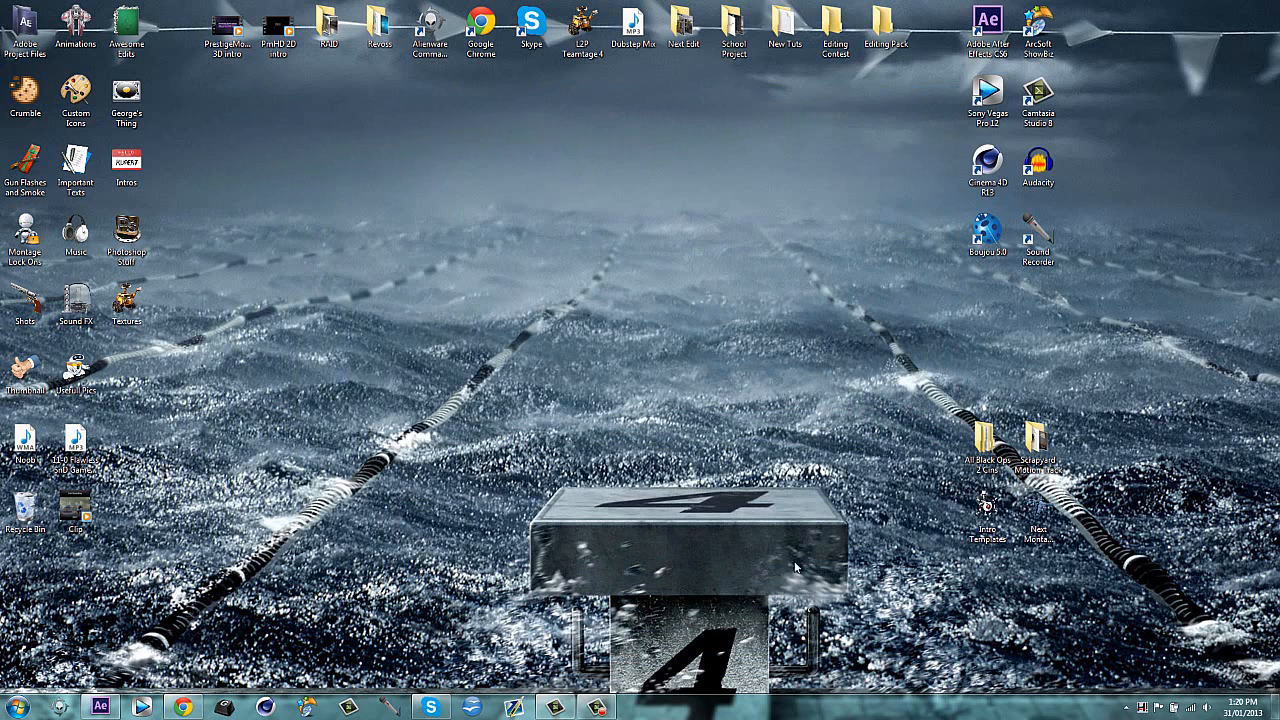
mouse_move(934, 632)
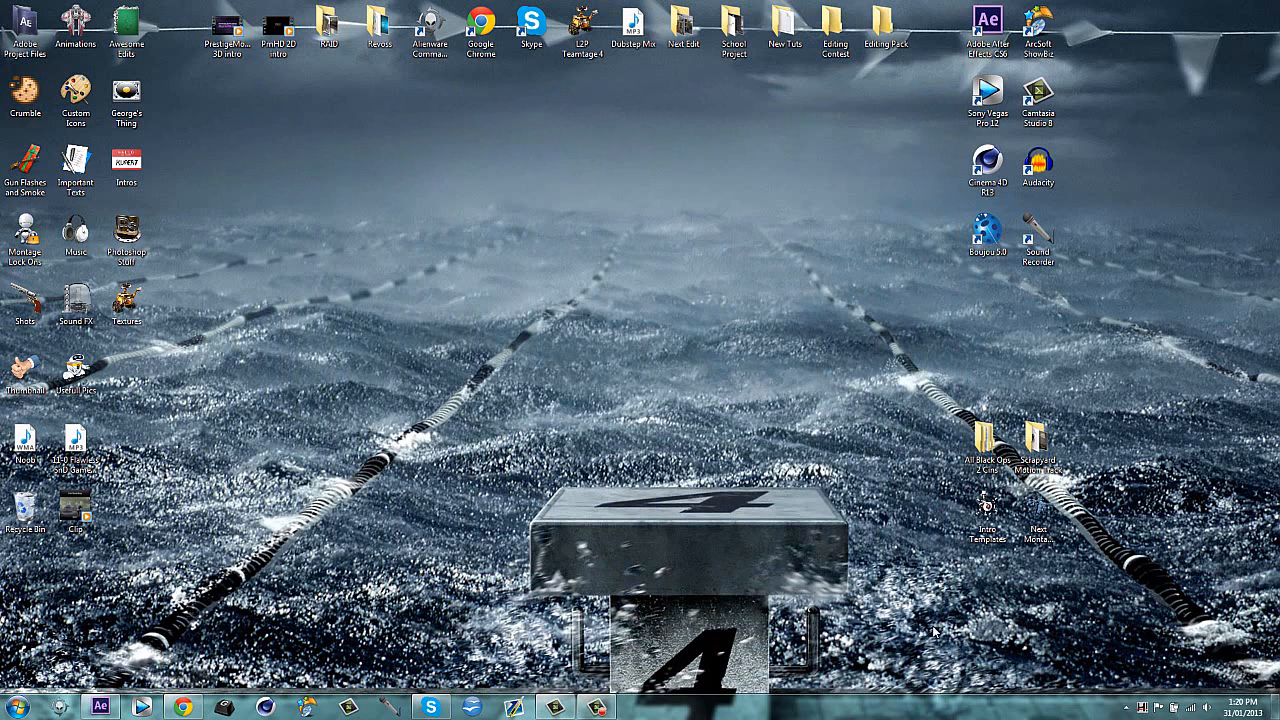
mouse_move(696, 654)
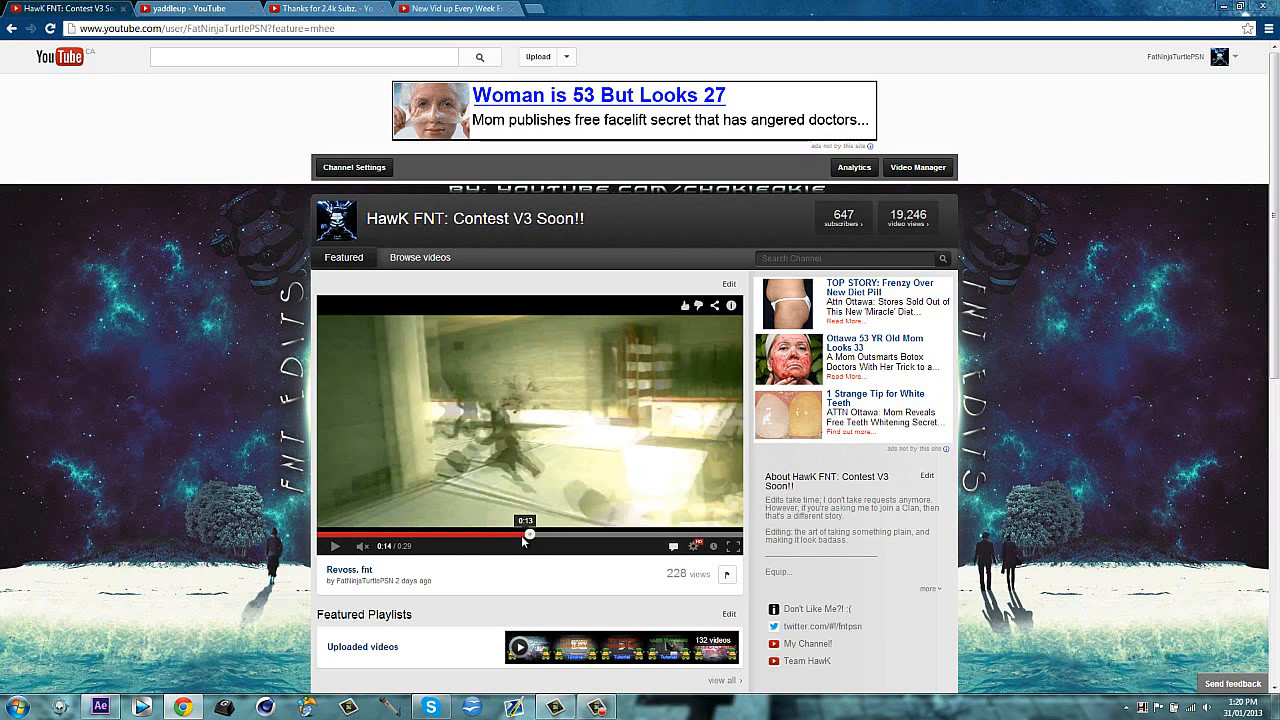
left_click(336, 546)
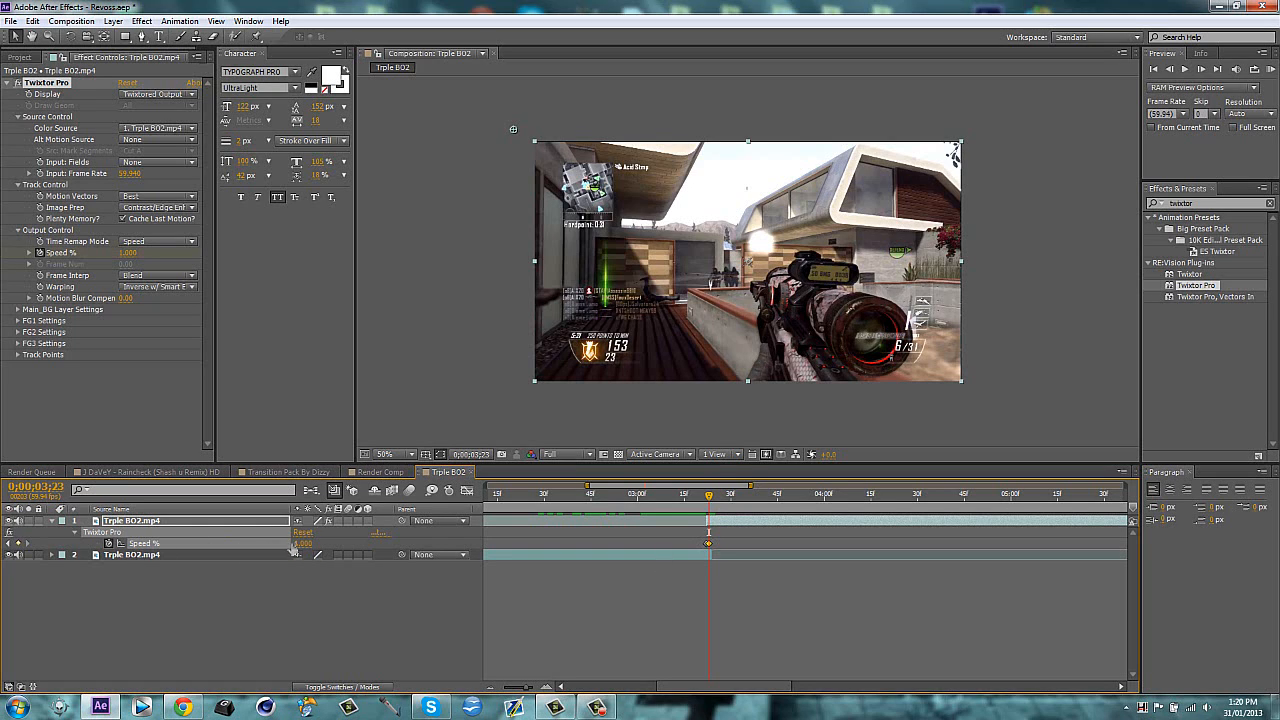
mouse_move(636, 512)
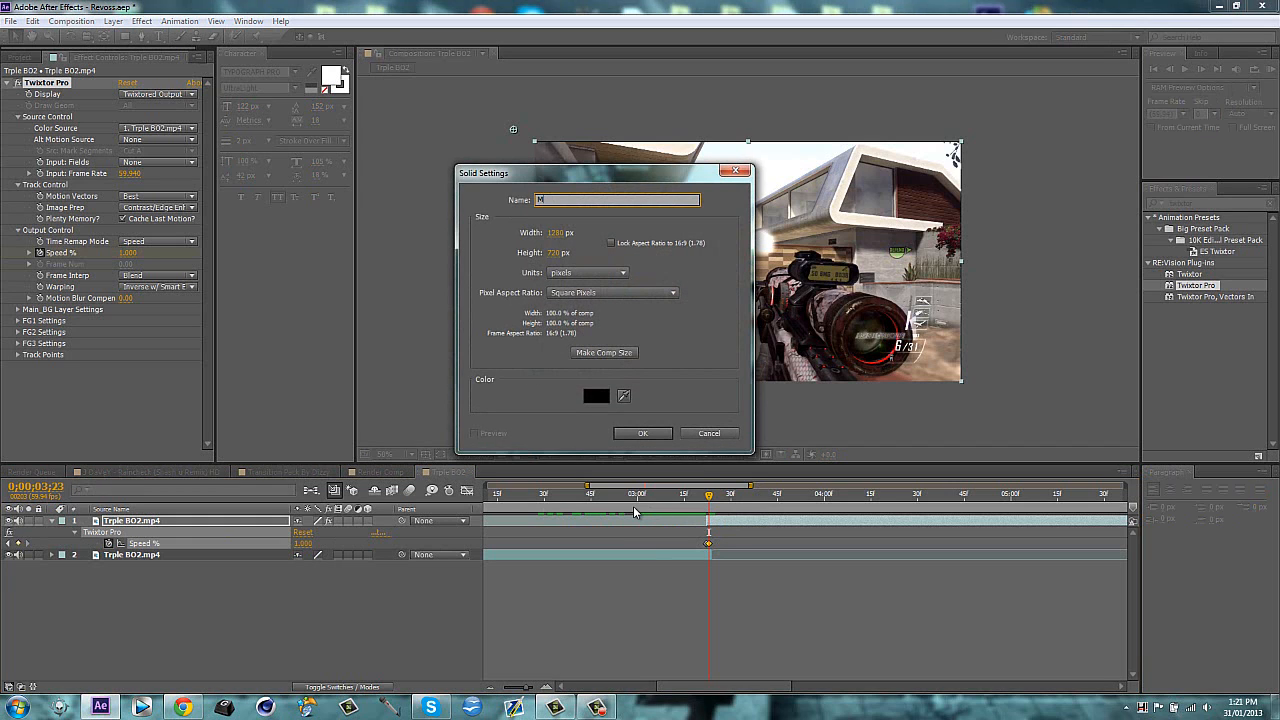
type("Mask MAtte")
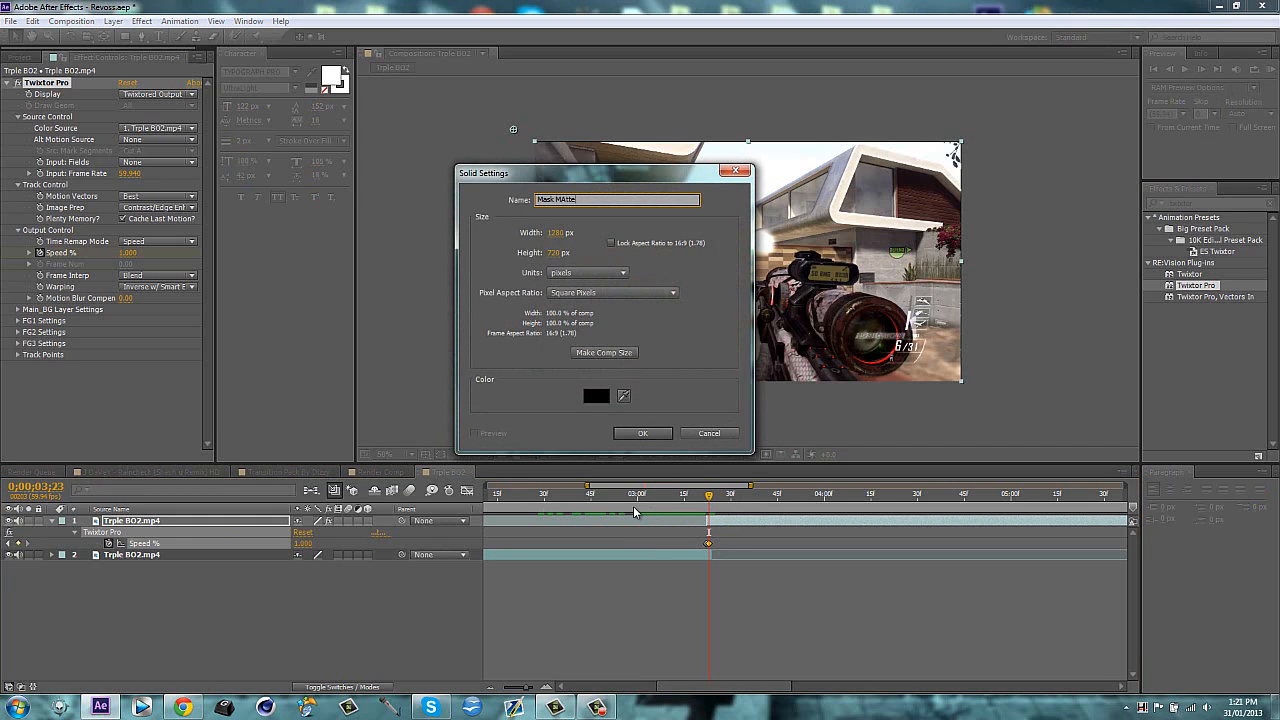
left_click(644, 432)
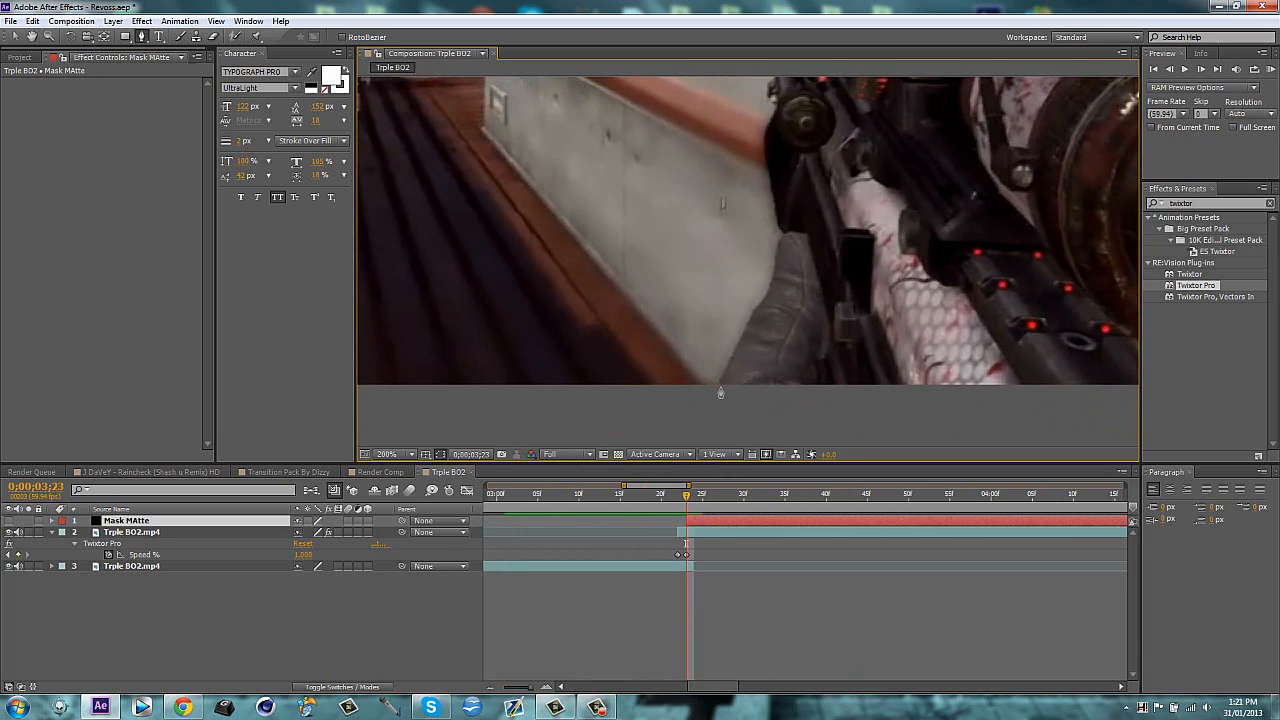
Trace Pen-tool mask points along the sniper rifle's edge and around the scope
left_click_drag(722, 386, 756, 304)
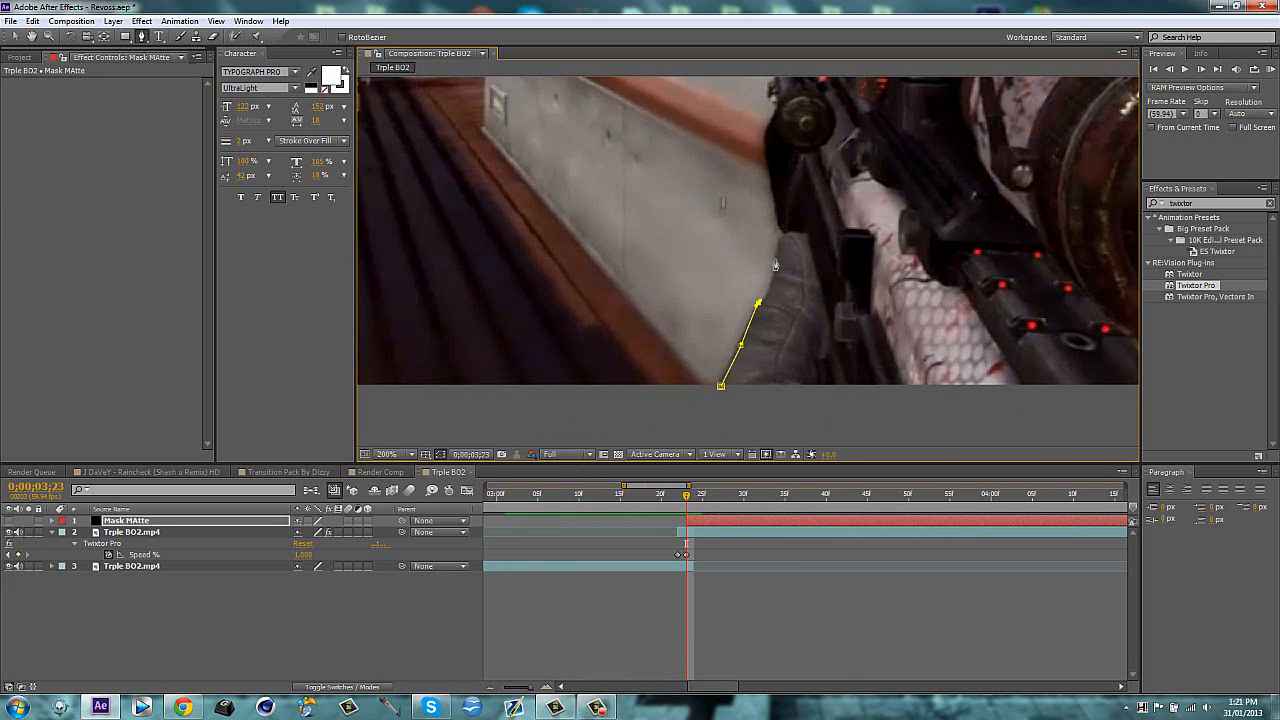
left_click_drag(756, 304, 764, 124)
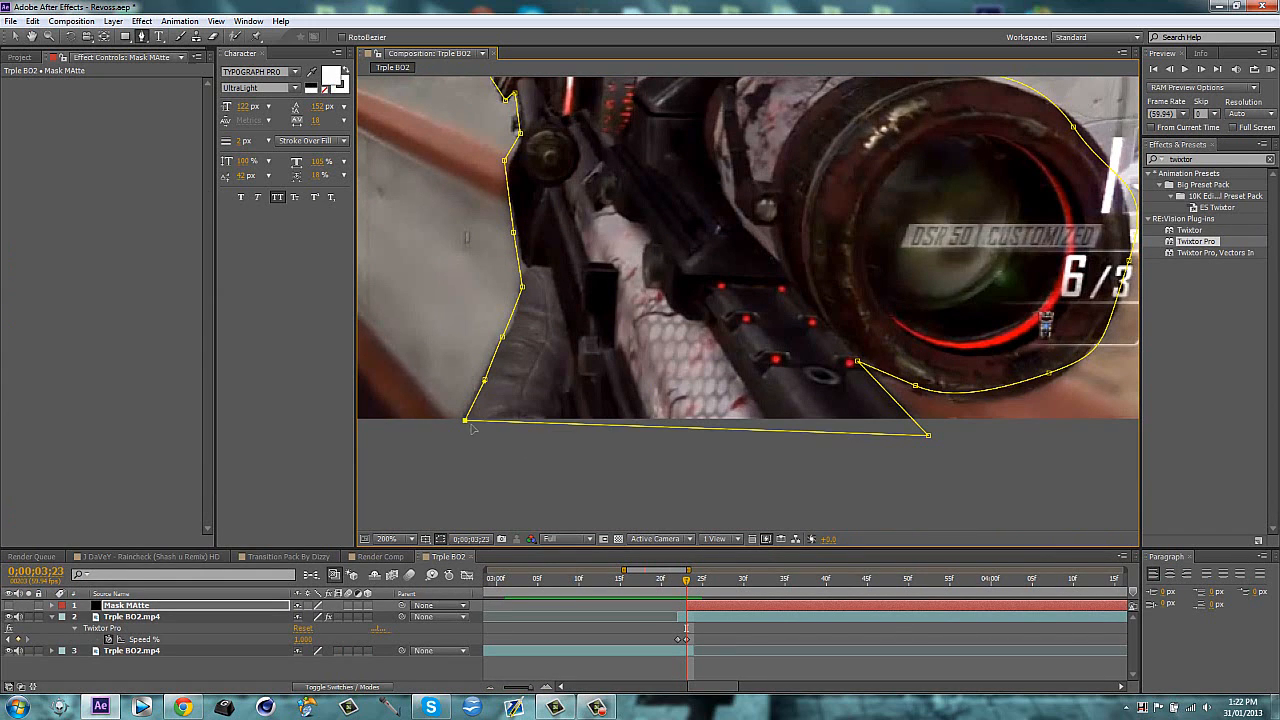
left_click(390, 540)
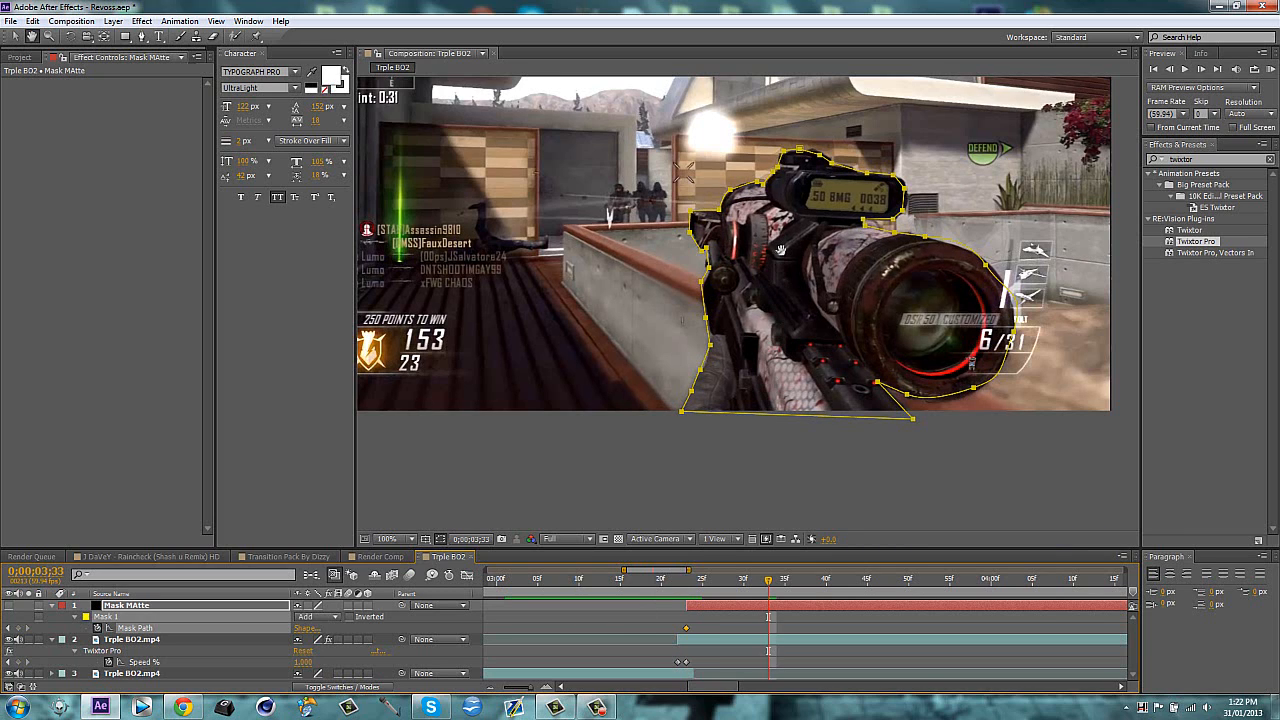
mouse_move(648, 464)
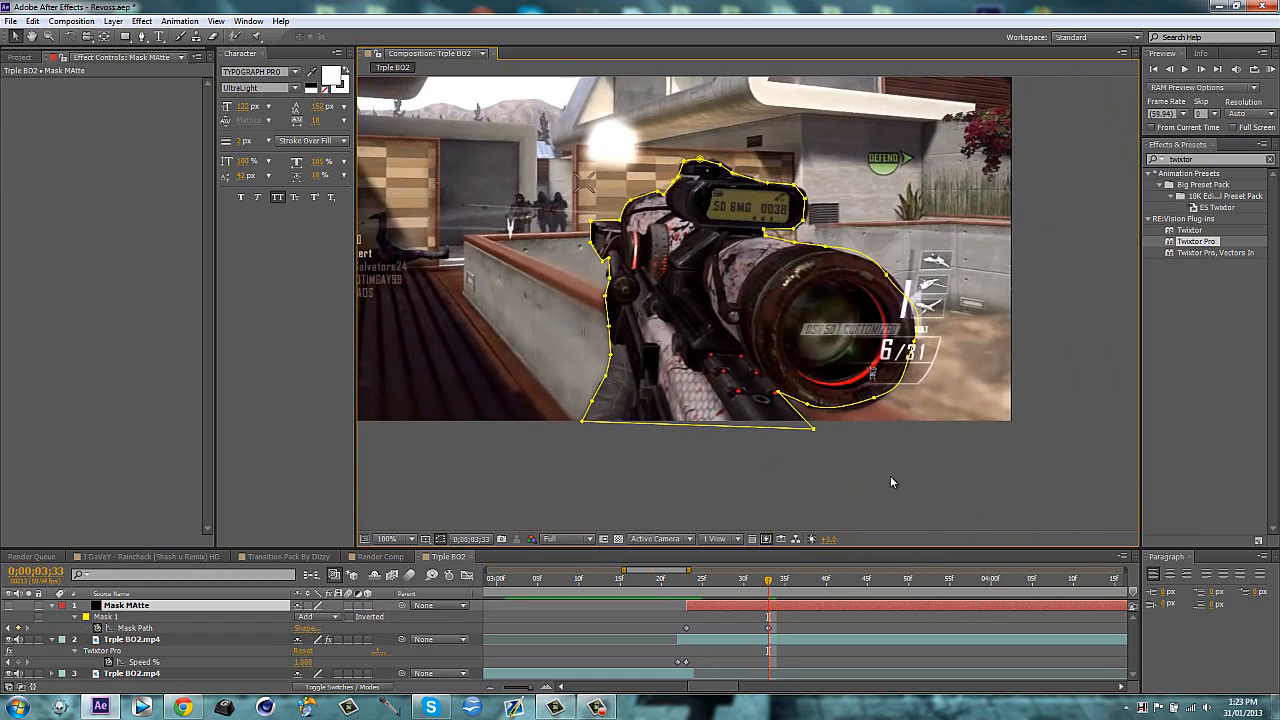
mouse_move(920, 488)
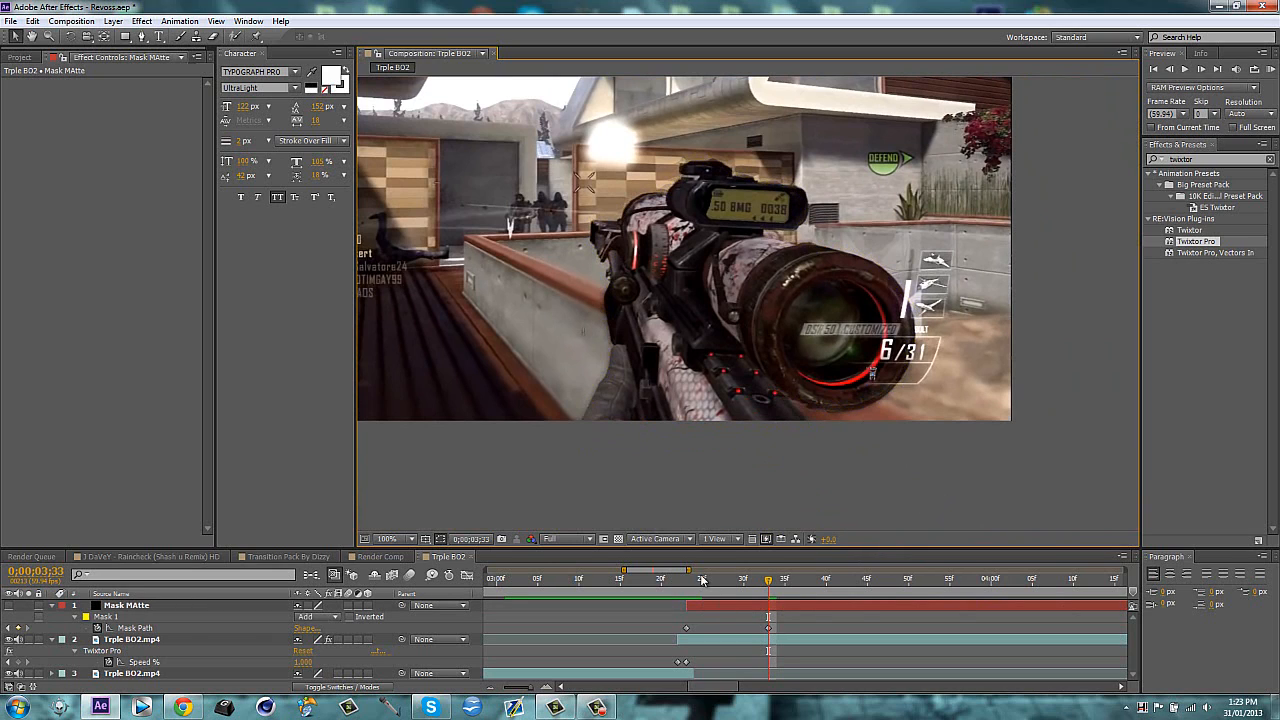
mouse_move(740, 584)
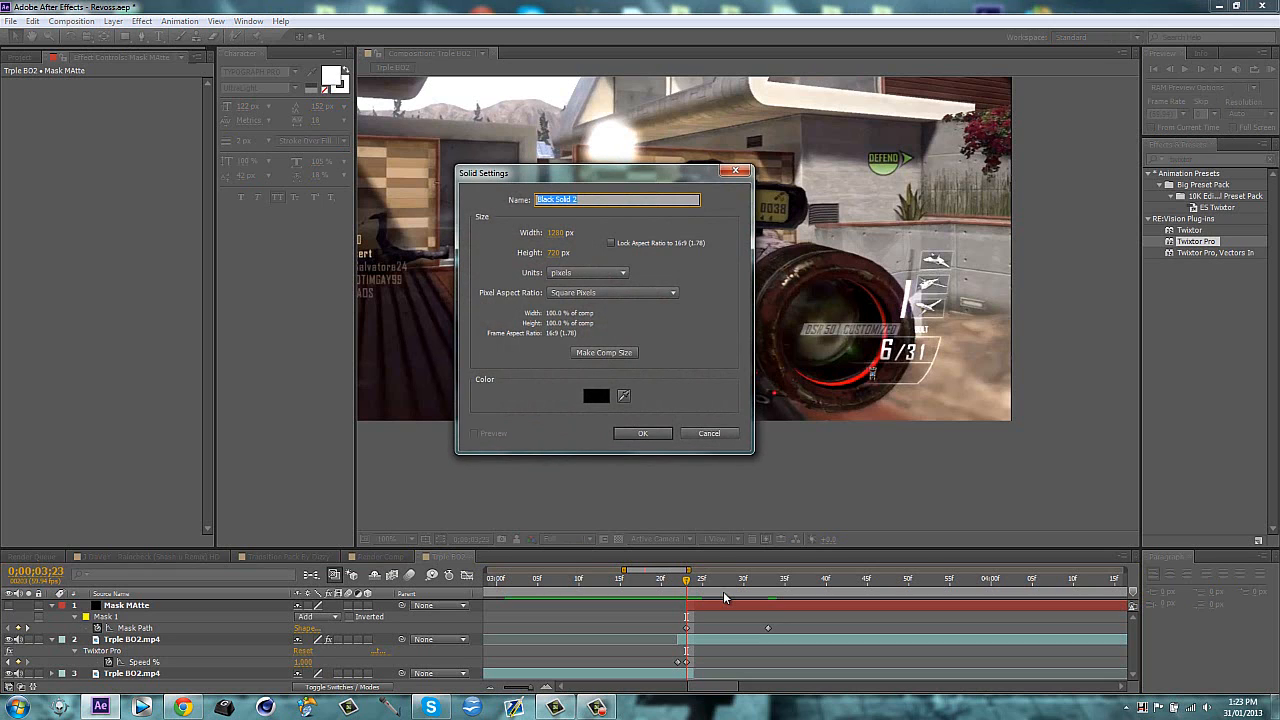
Create the Particles solid and apply CC Star Burst to it via an 'cc st' effects search
left_click(644, 432)
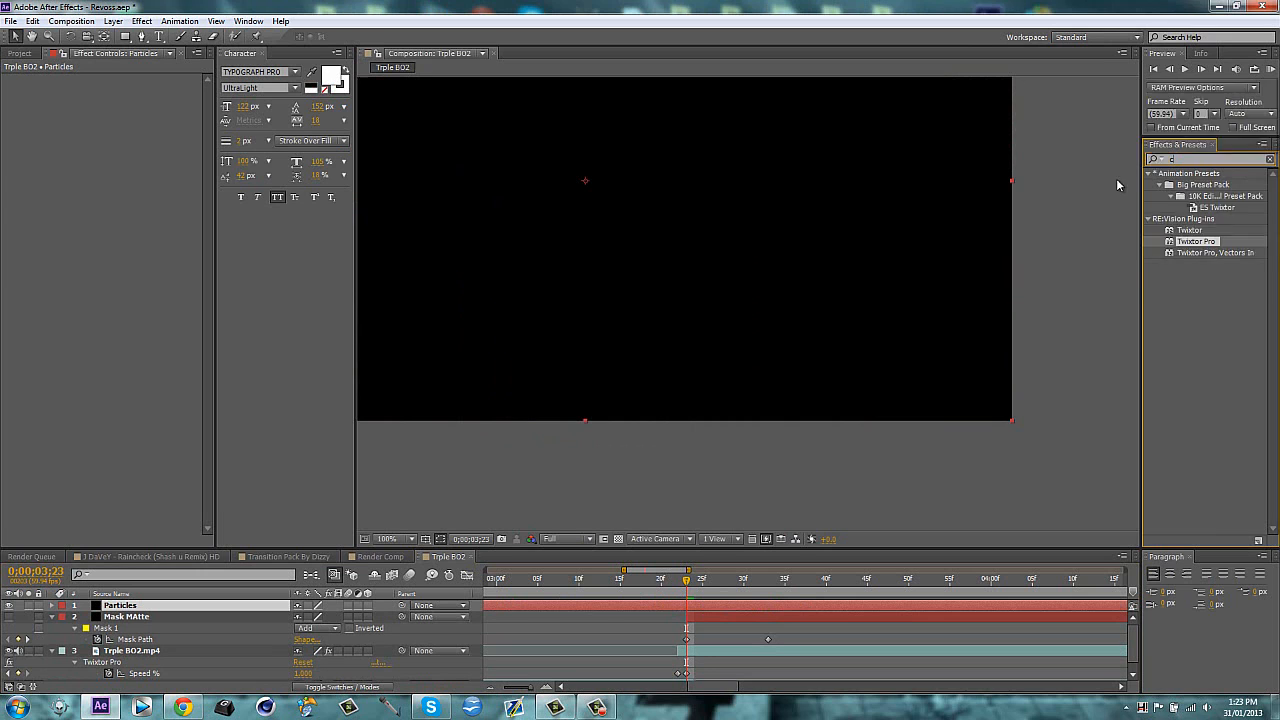
type("cc st")
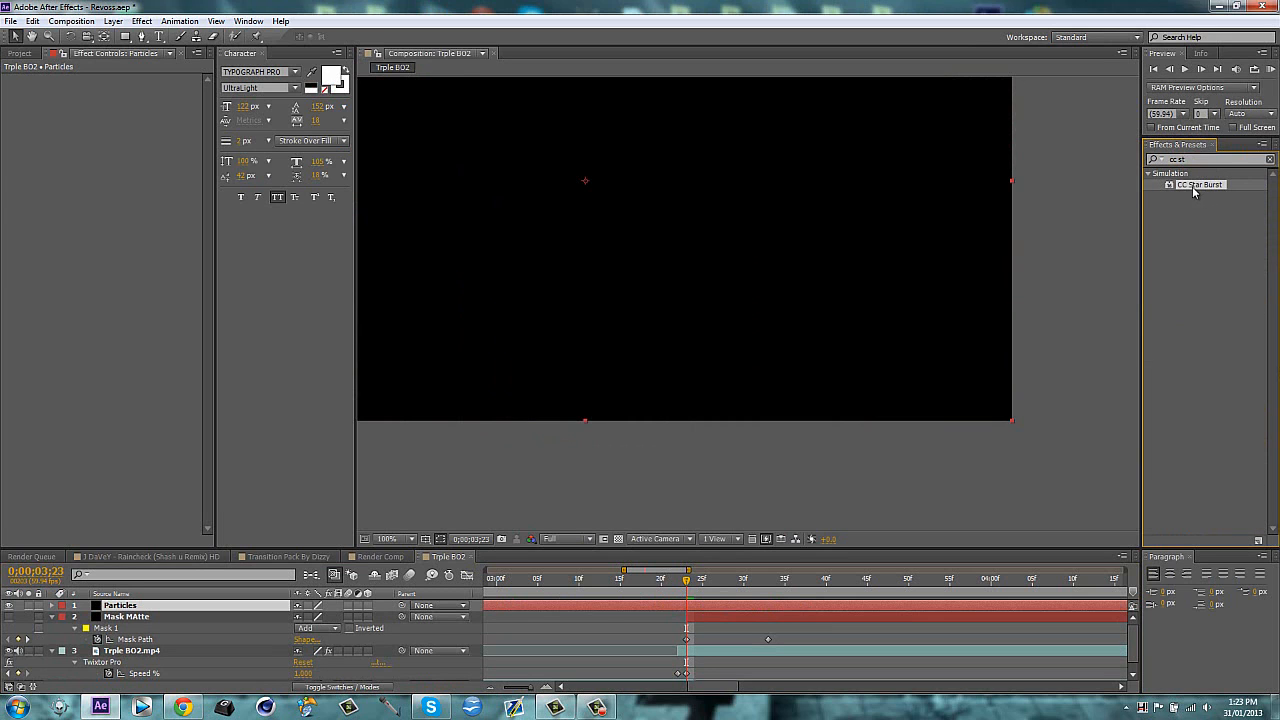
double_click(1200, 184)
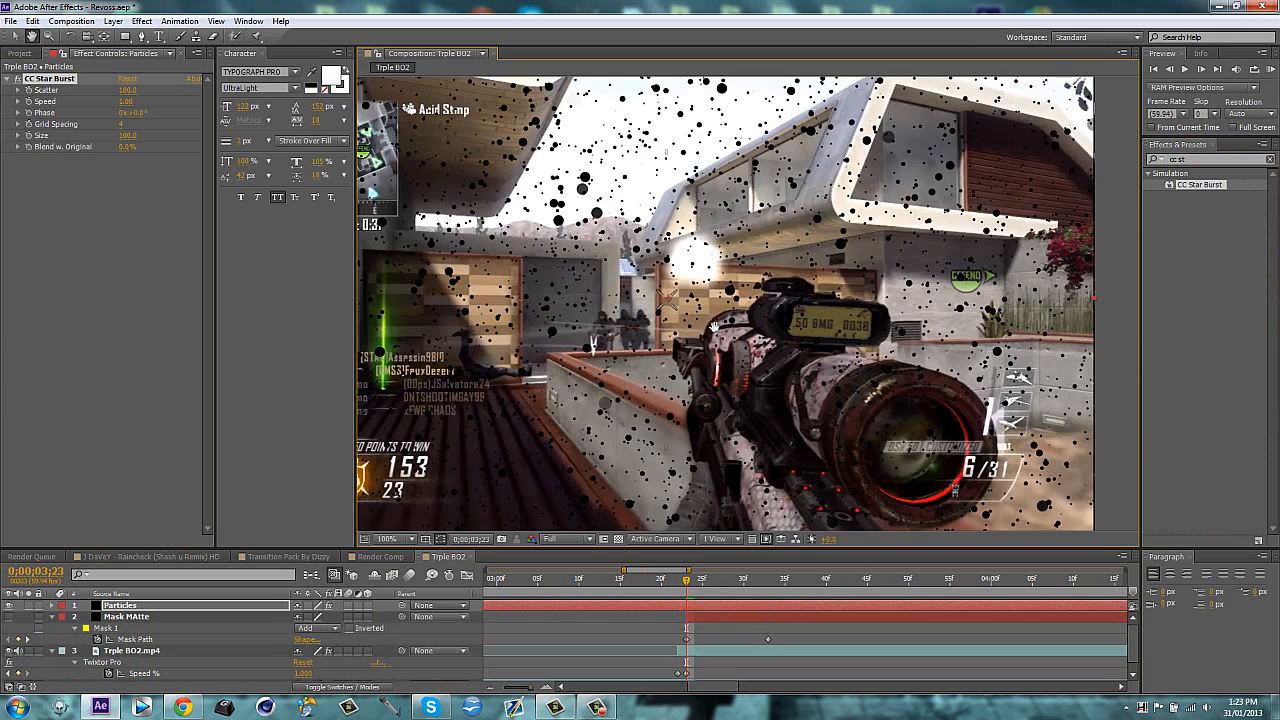
Give CC Star Burst's Size a wiggle() expression so particle size varies randomly
left_click(390, 538)
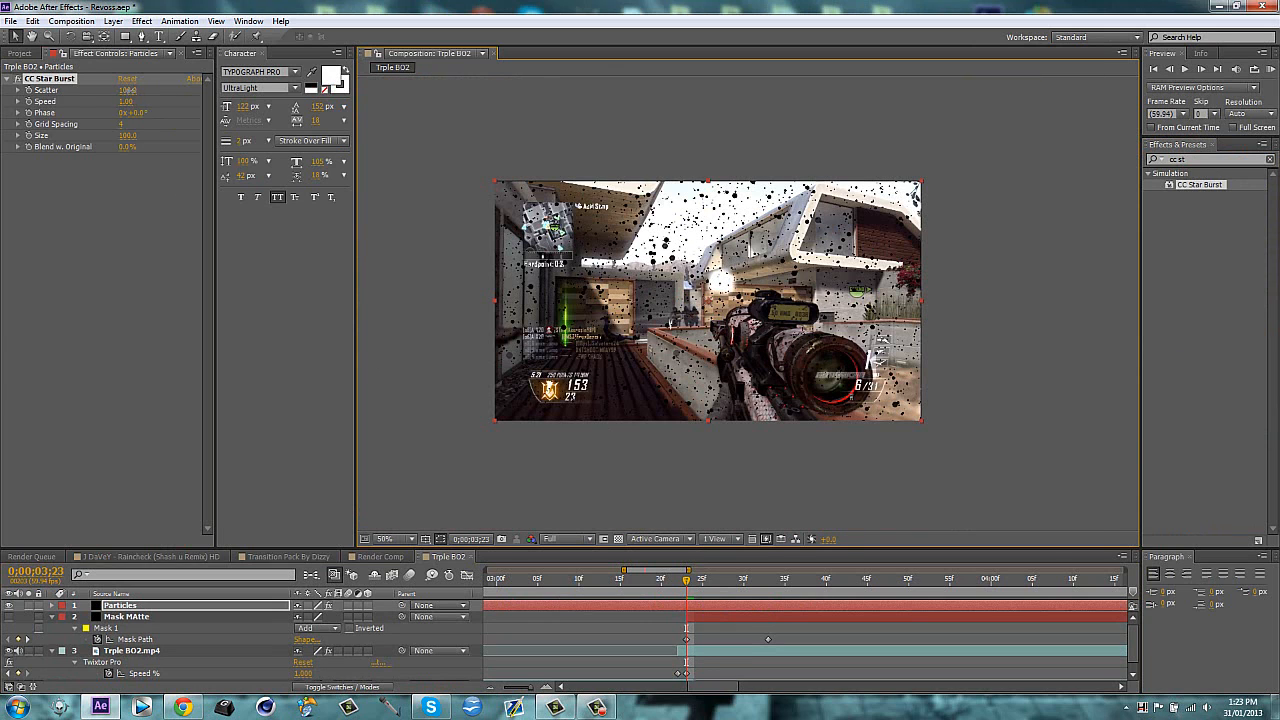
left_click(128, 90)
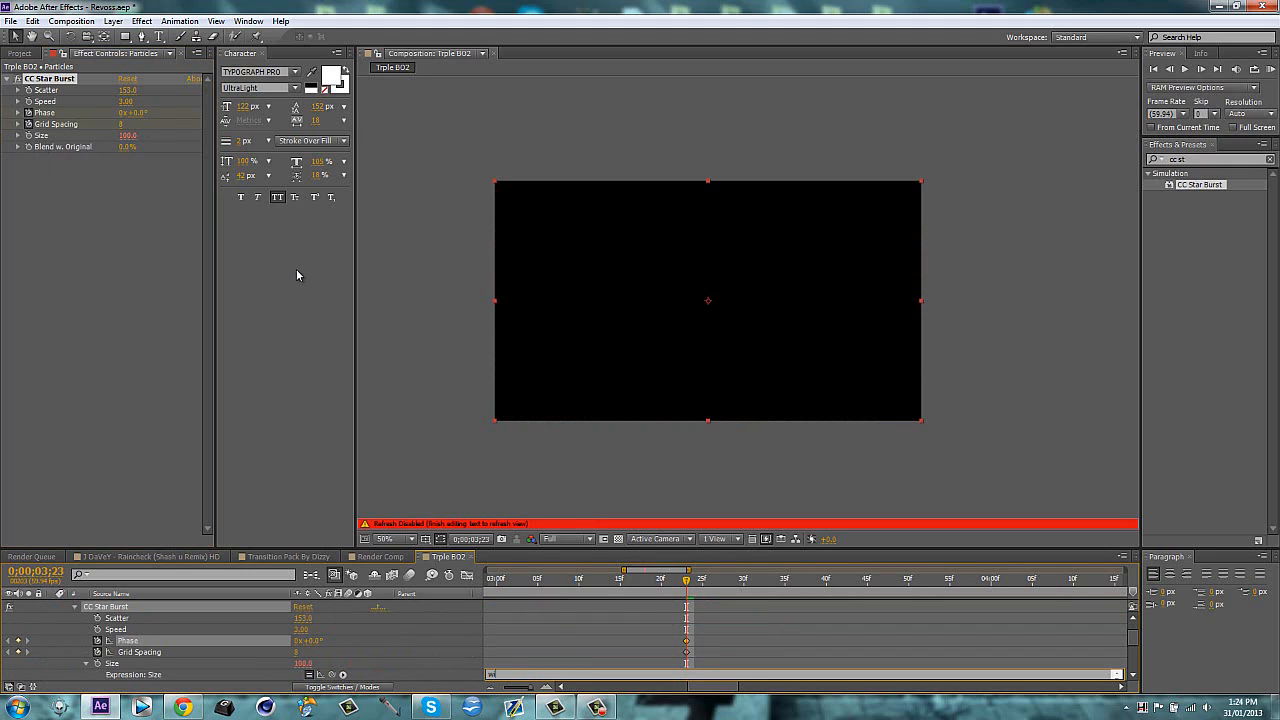
type("wiggle(10,10")
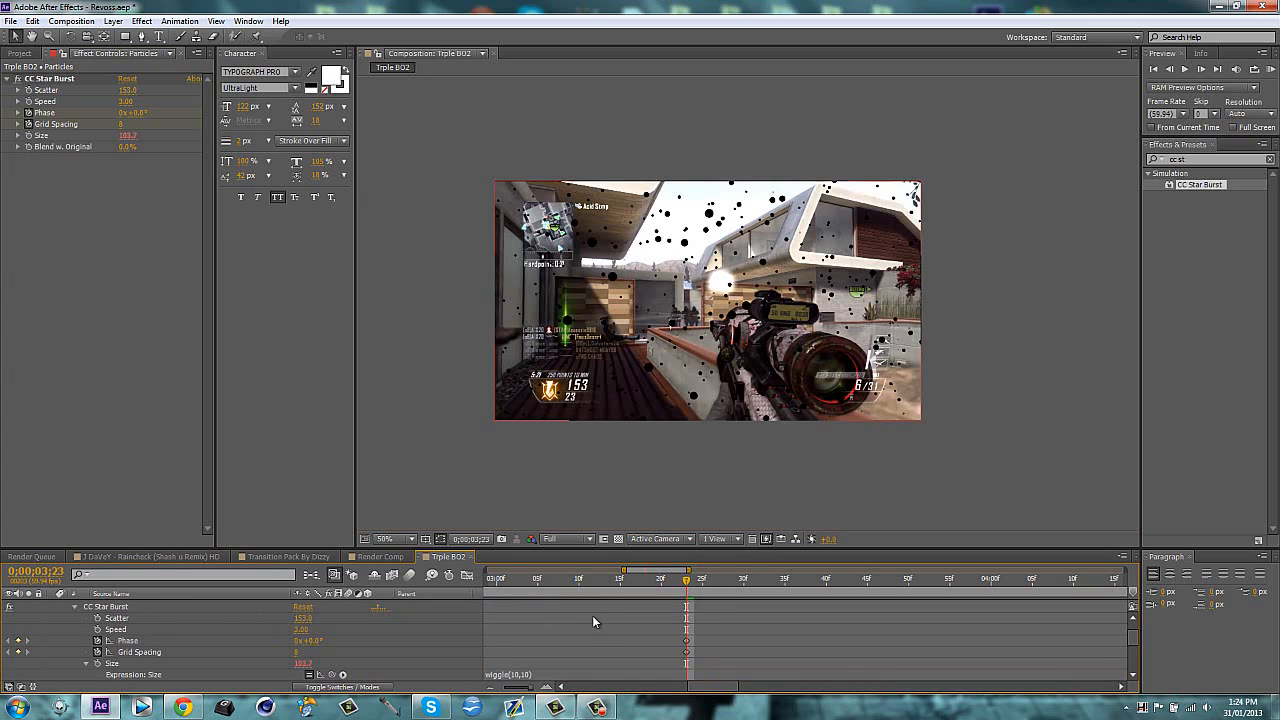
mouse_move(676, 228)
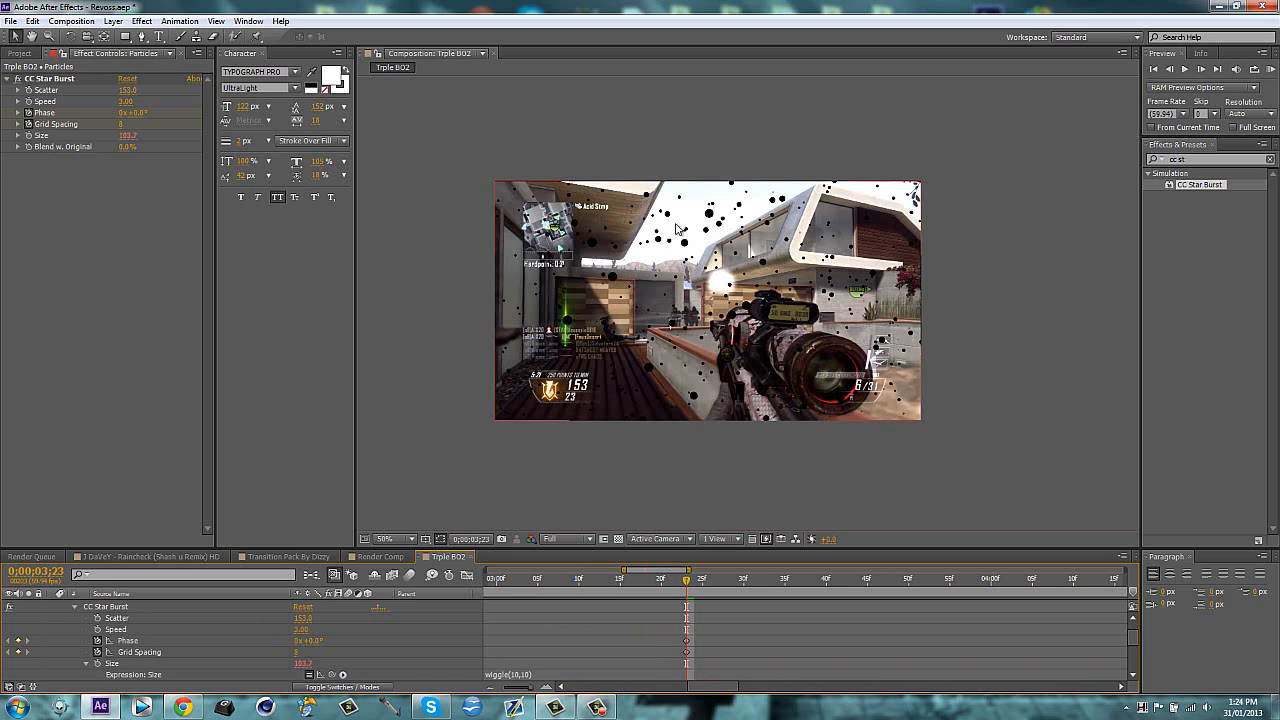
left_click(284, 556)
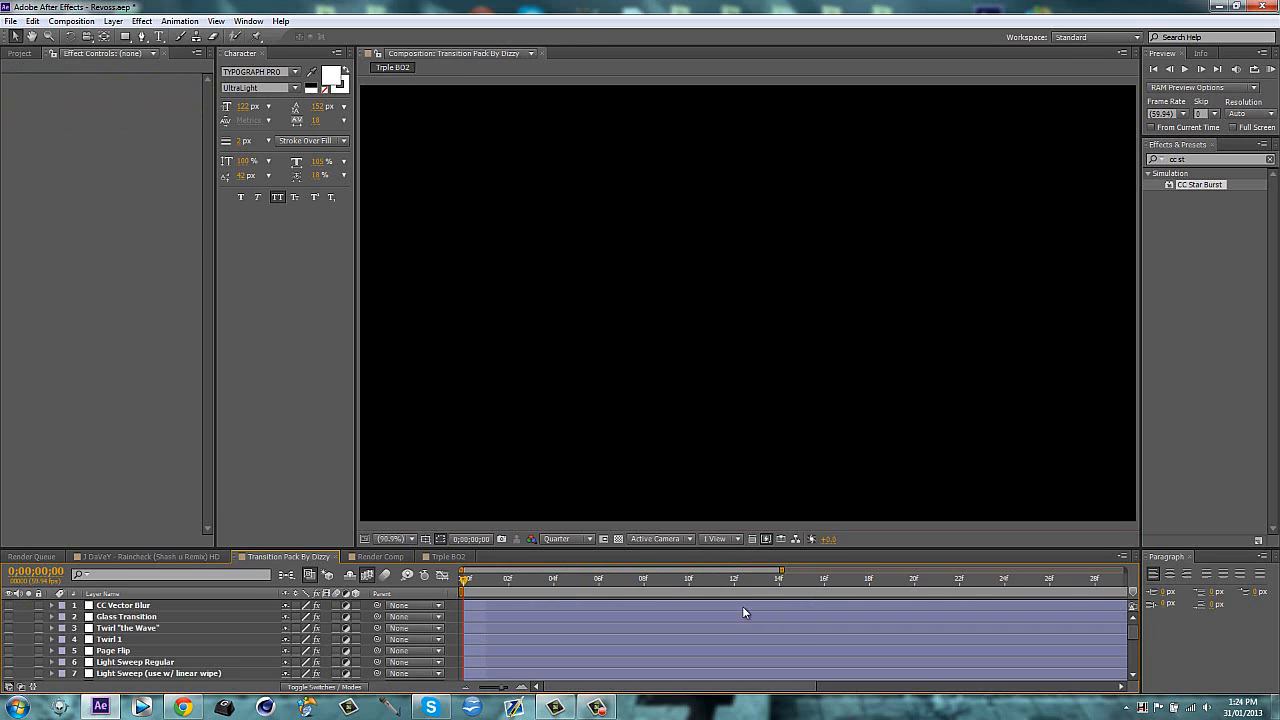
left_click(444, 556)
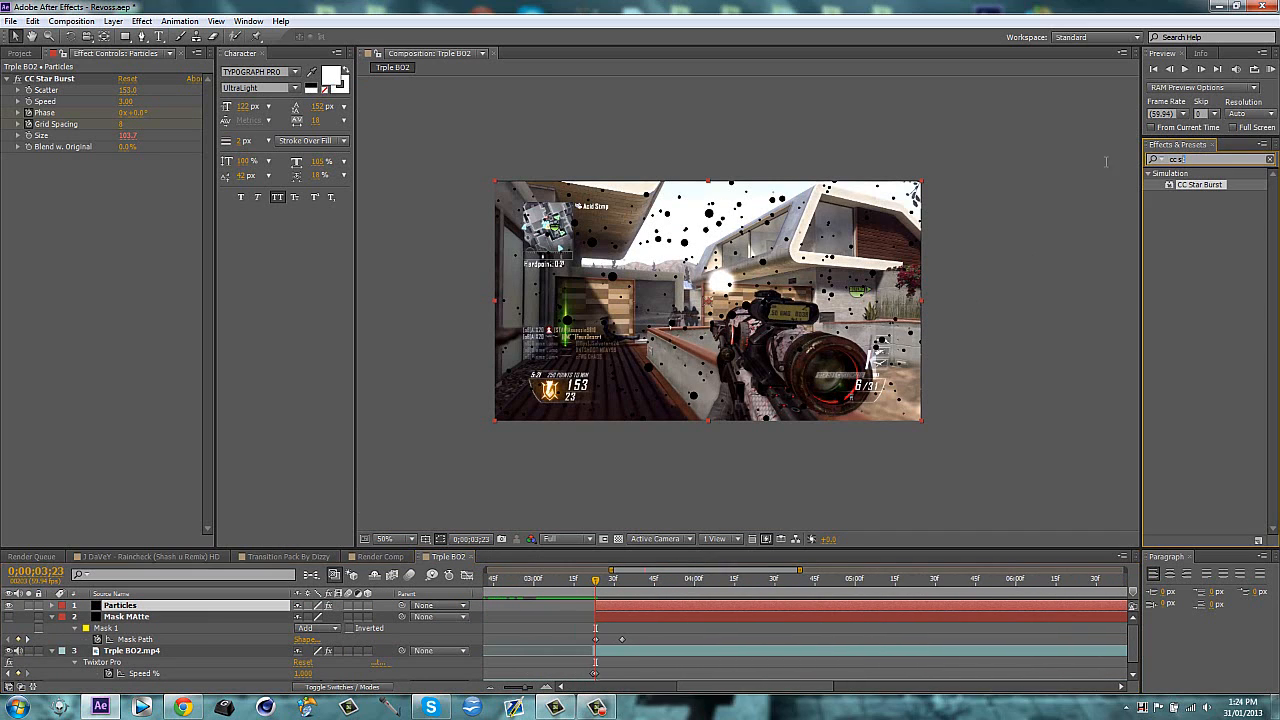
Add Glow and a Fill effect to the Particles layer and set the fill colour to red
type("glow")
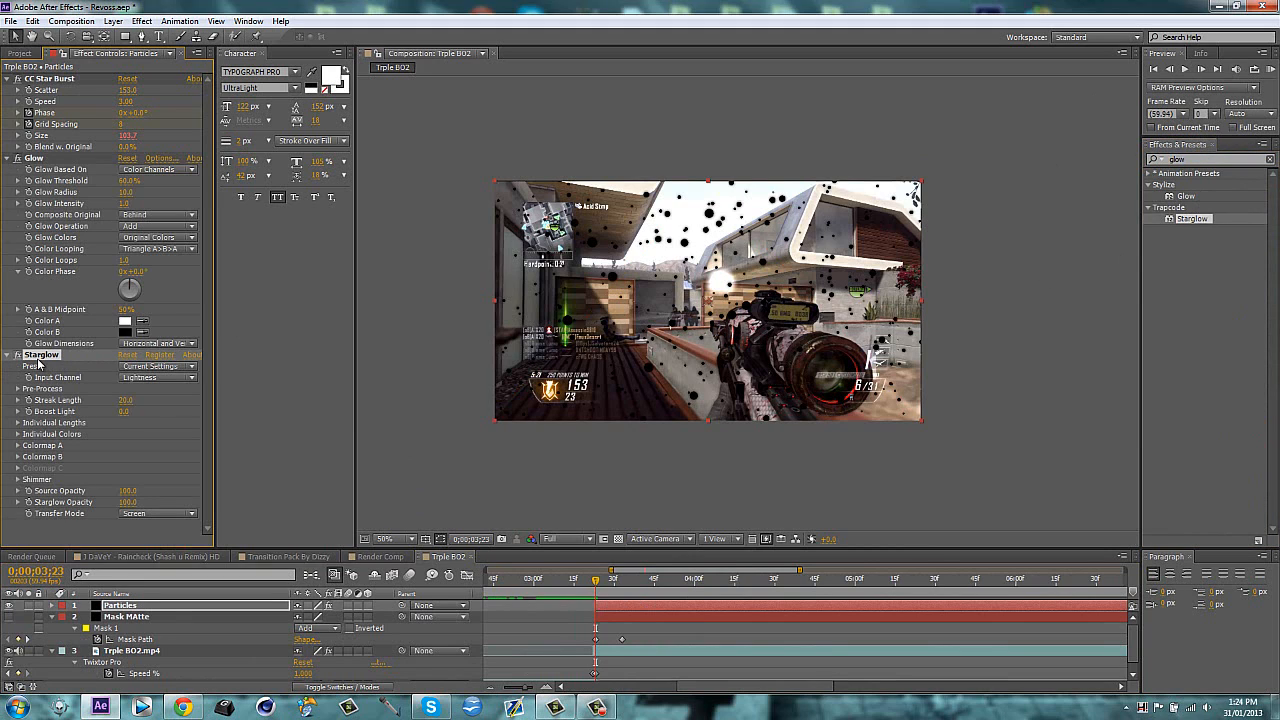
left_click(8, 356)
type("fill")
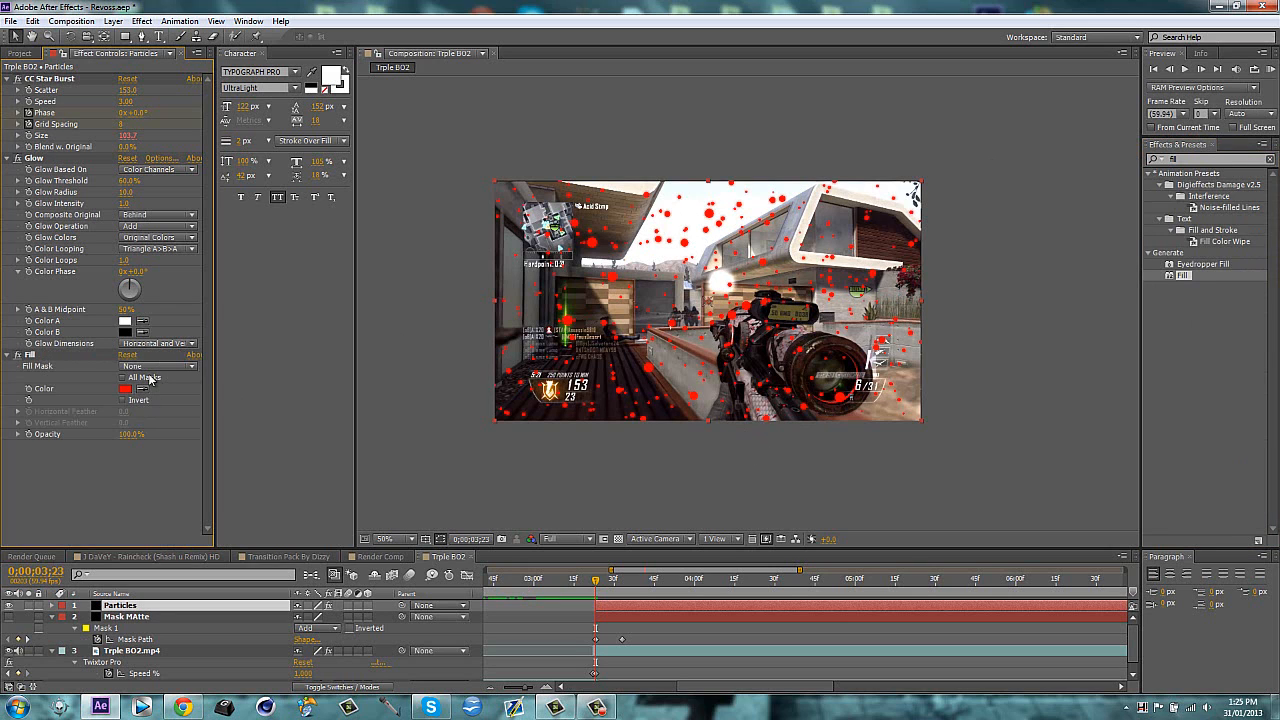
left_click(124, 388)
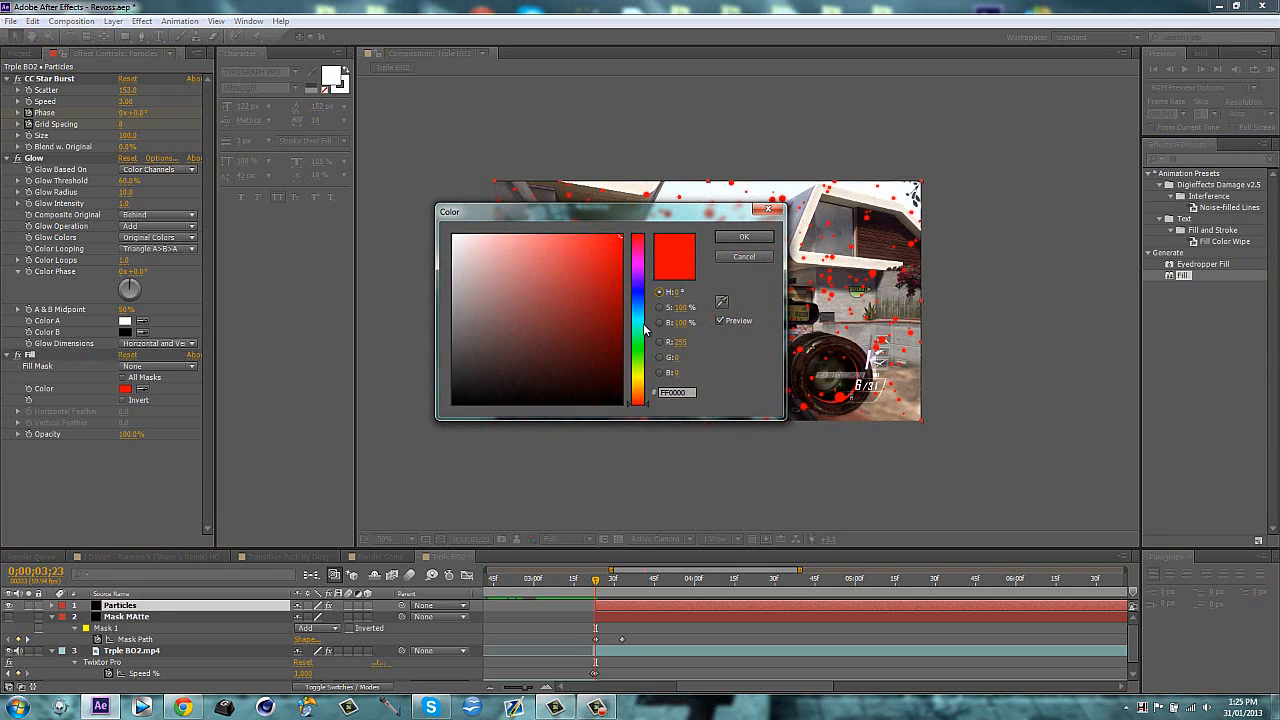
left_click(744, 236)
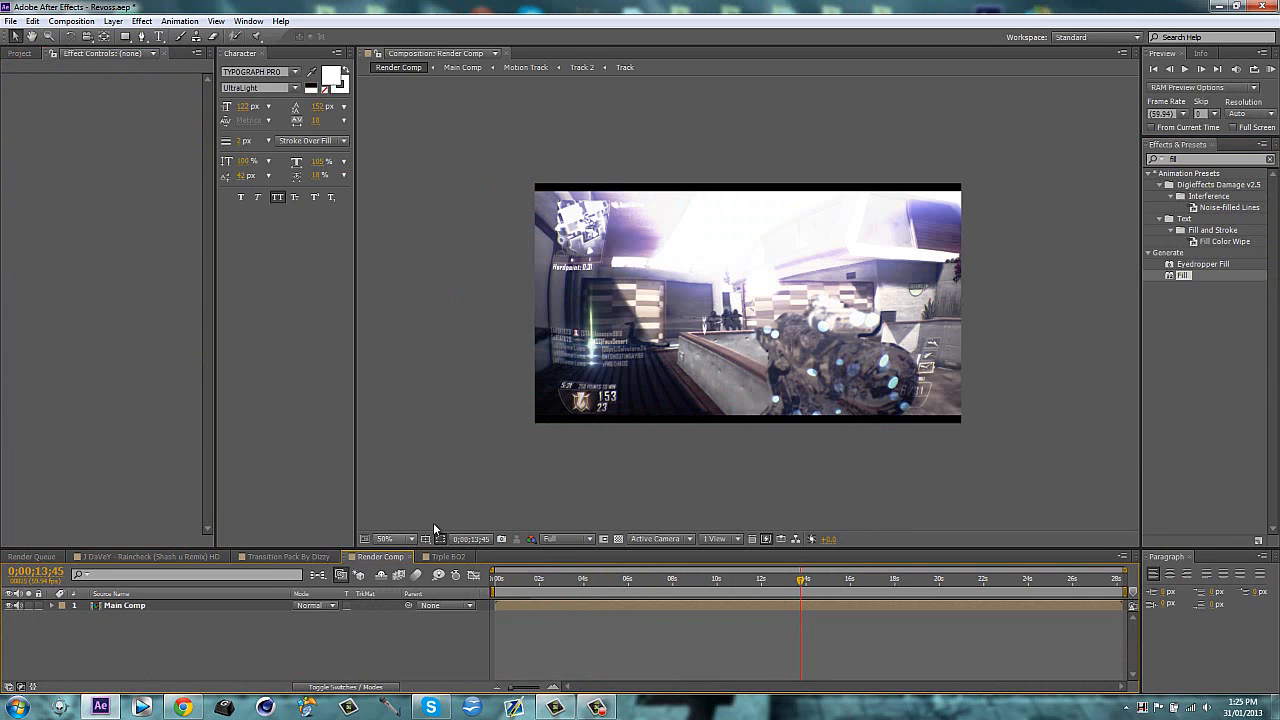
Back in Triple BO2, duplicate Particles and give the copy a blue fill alongside cyan
left_click(444, 556)
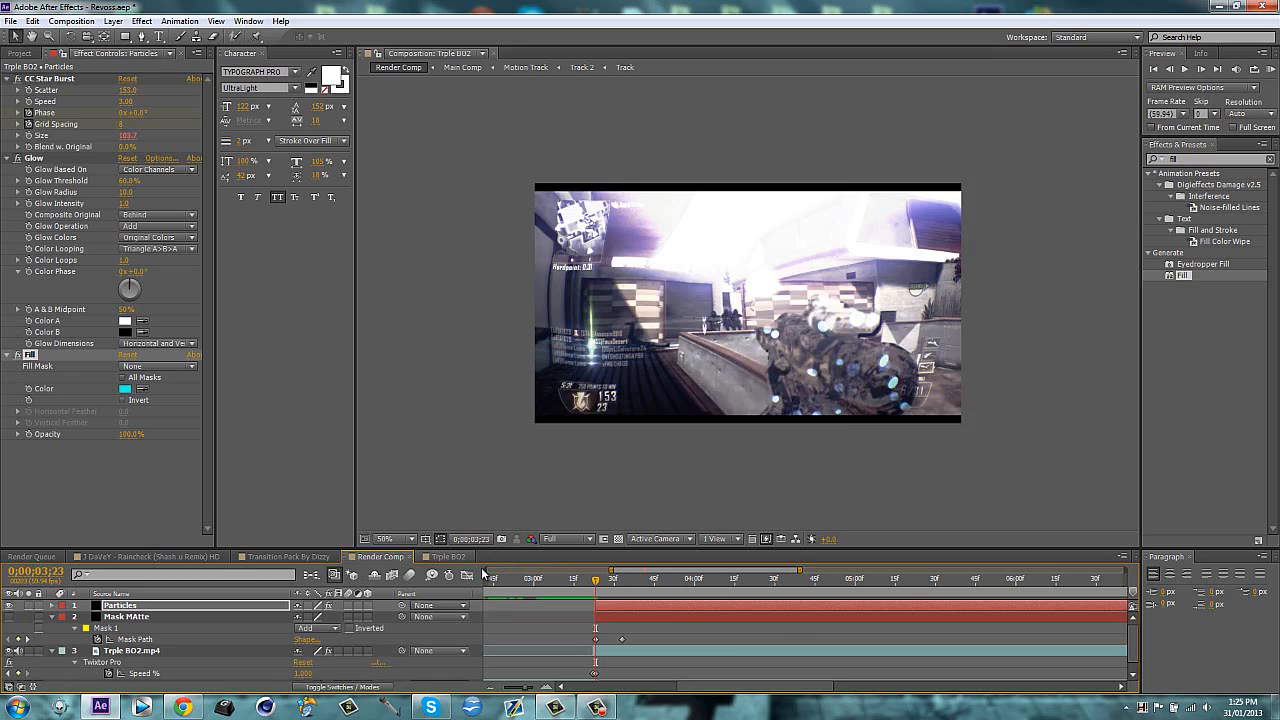
left_click(448, 556)
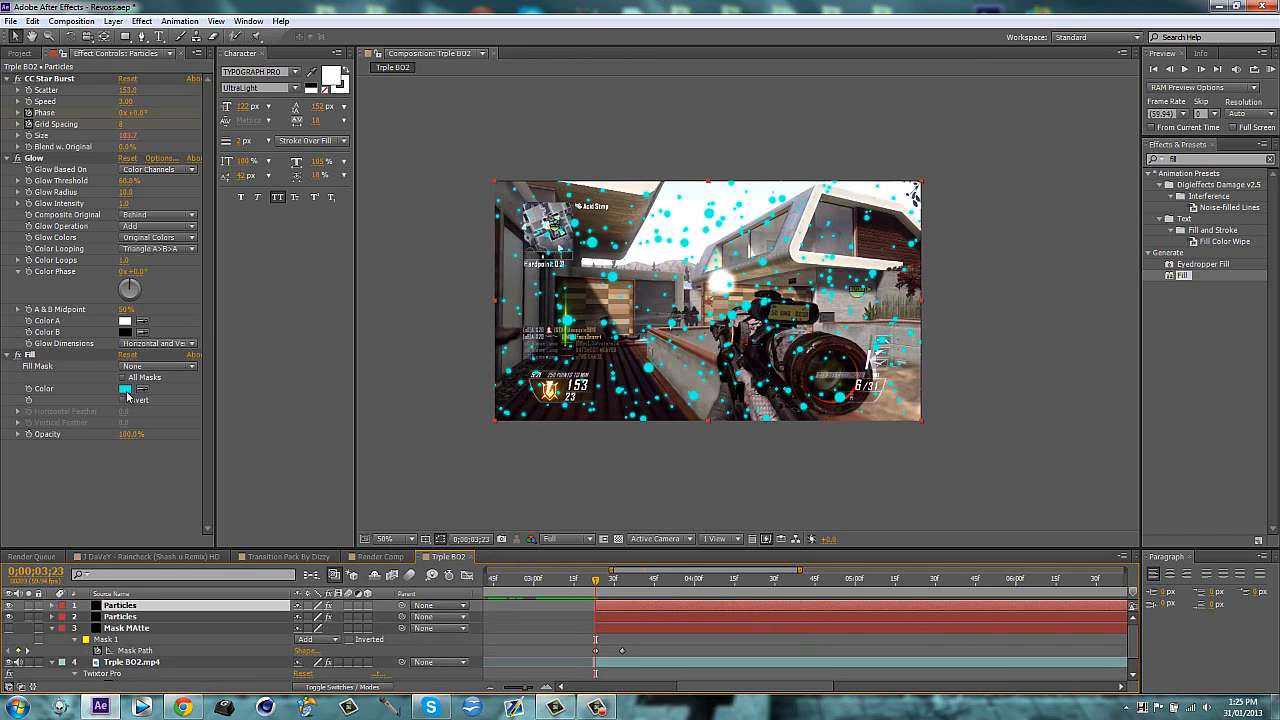
left_click(124, 388)
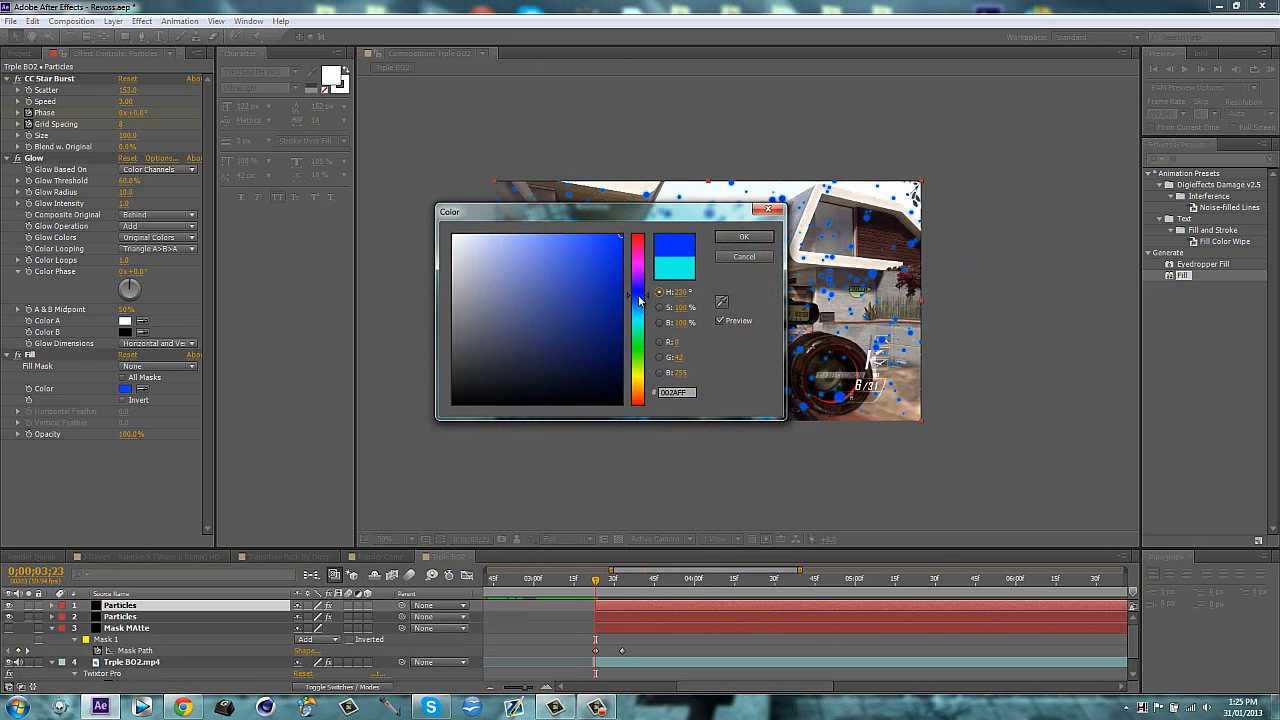
left_click(744, 236)
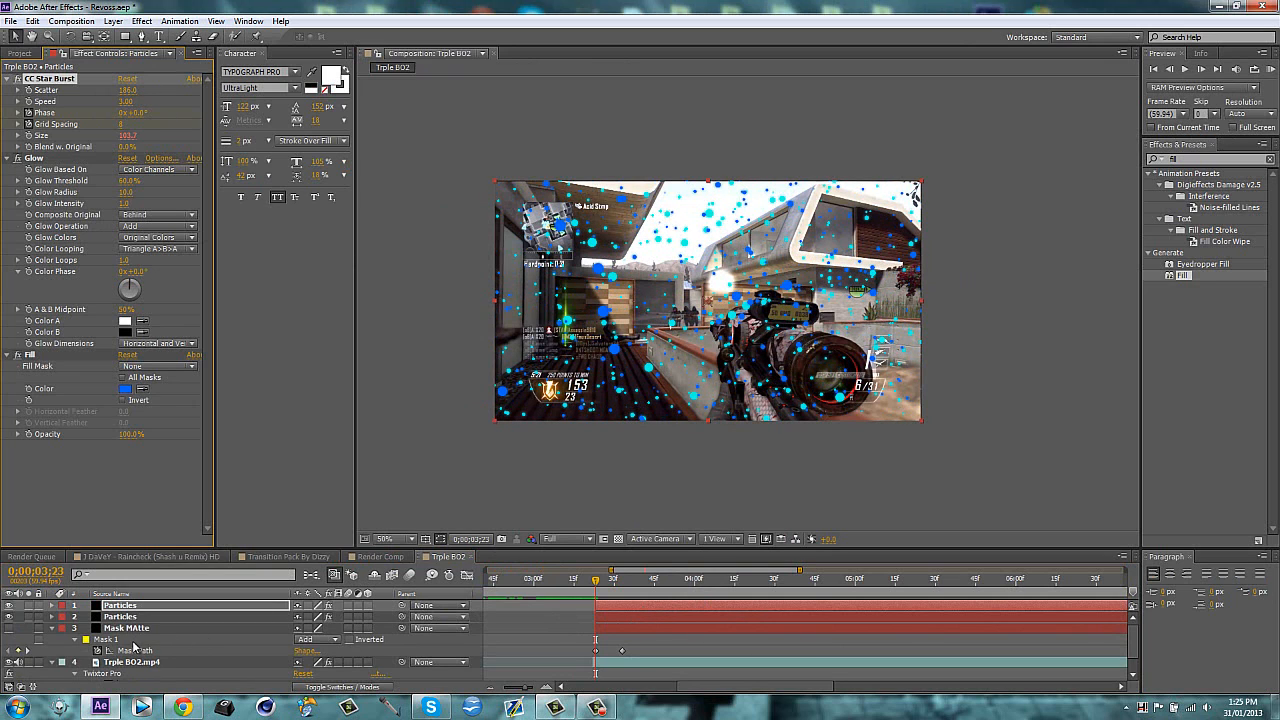
left_click(126, 628)
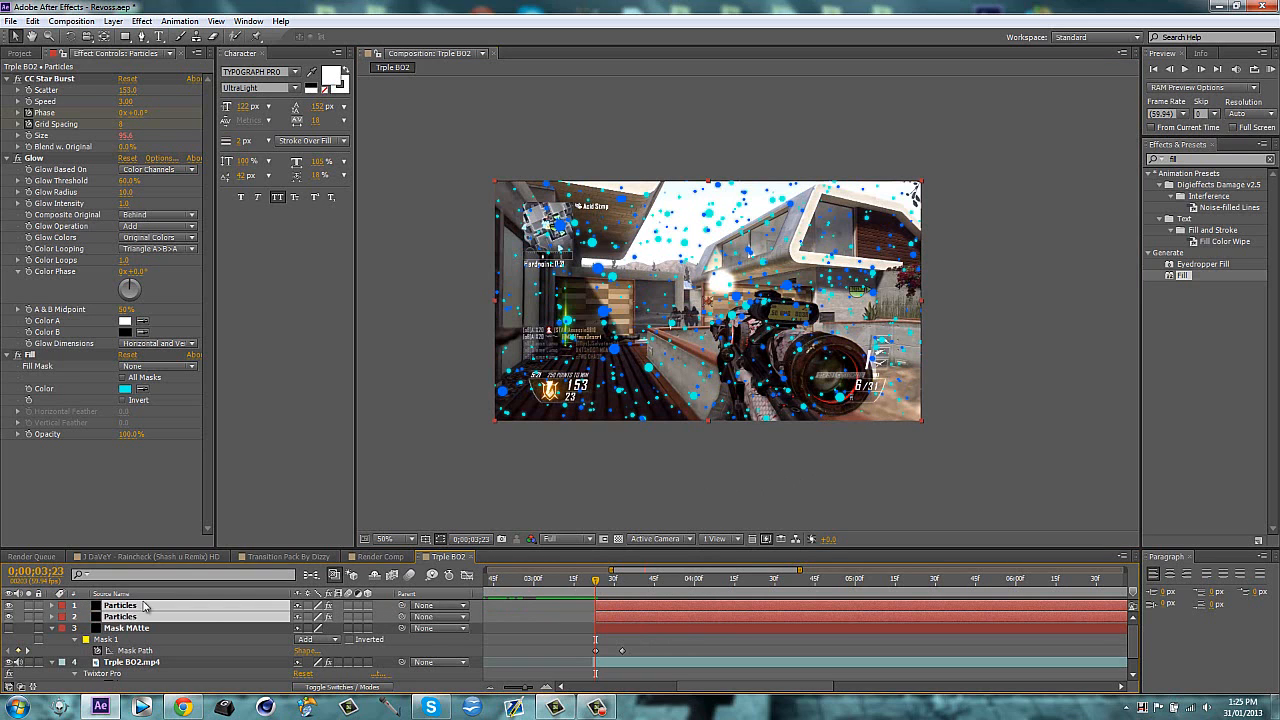
Pre-compose both Particles layers into Pre-comp 1
right_click(120, 604)
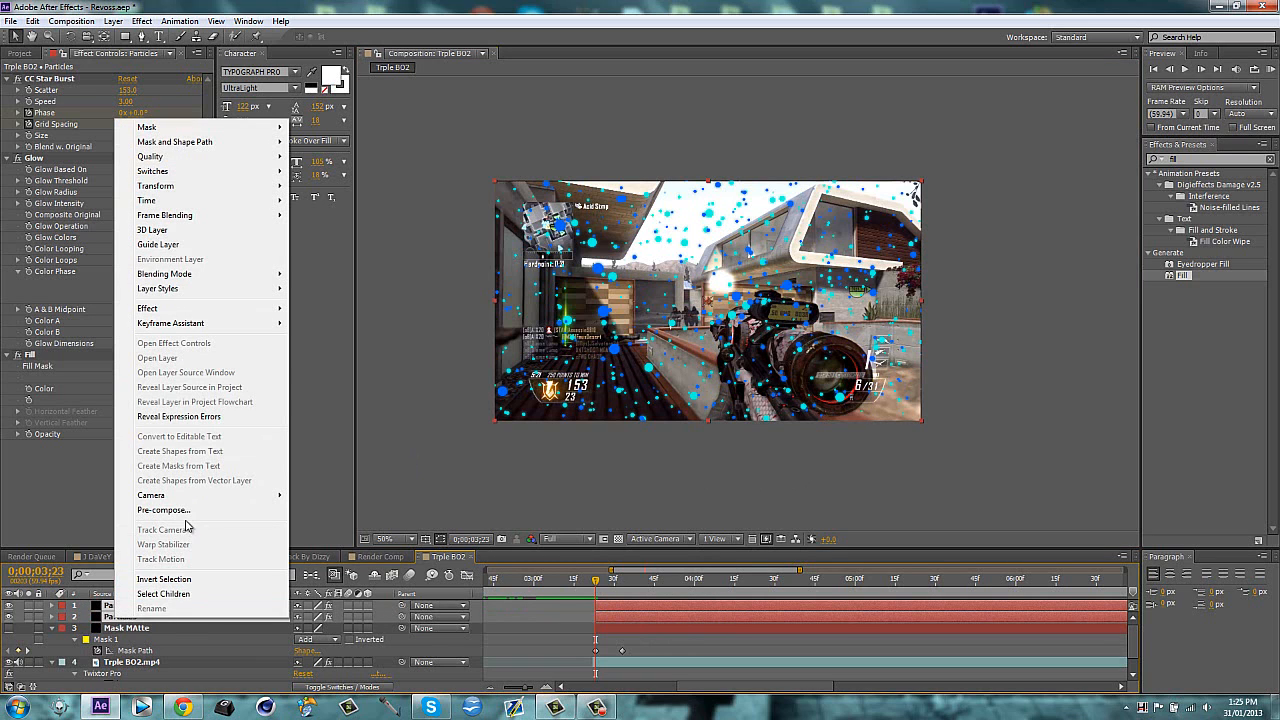
left_click(164, 510)
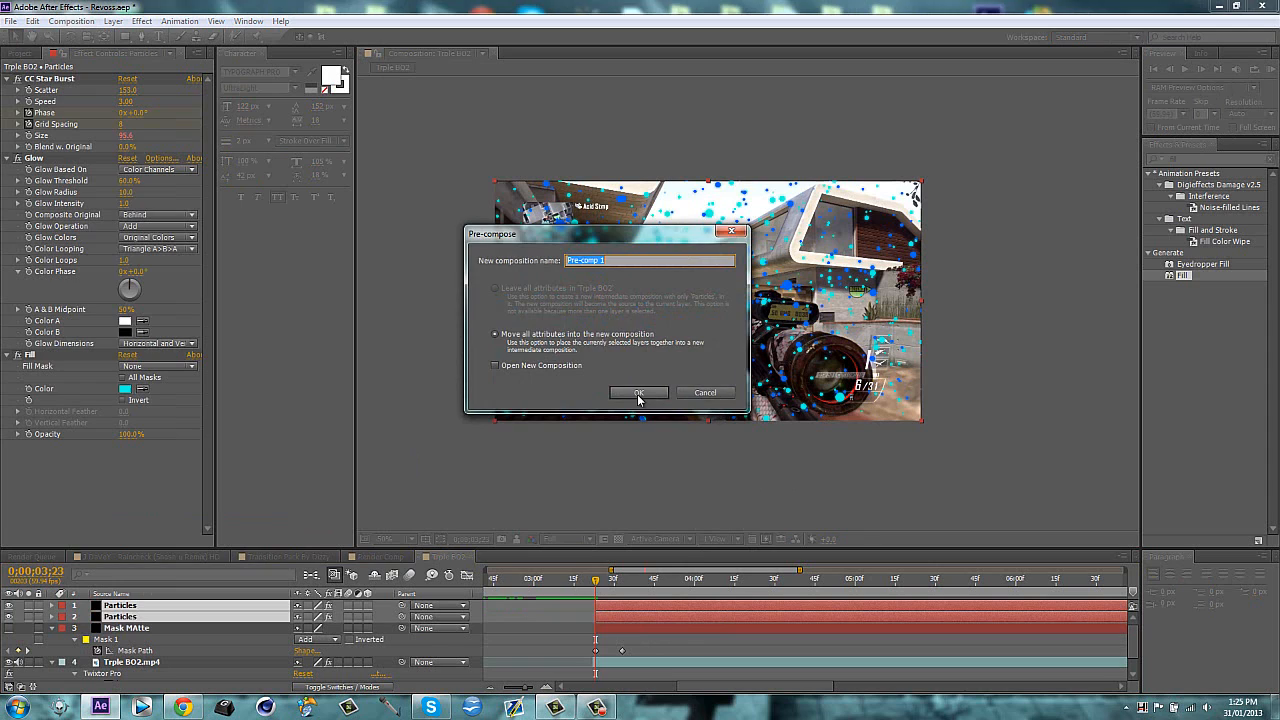
left_click(640, 392)
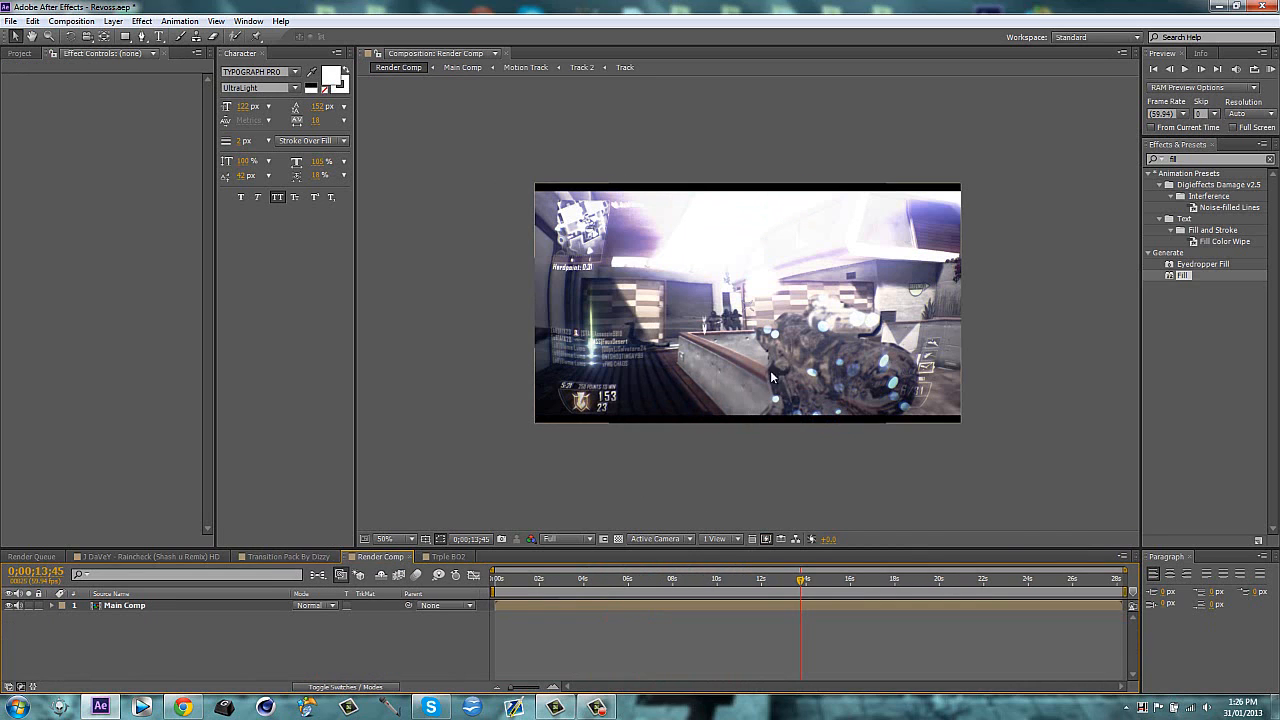
Switch between compositions and open Pre-comp 1 to see the particles alone
left_click(444, 556)
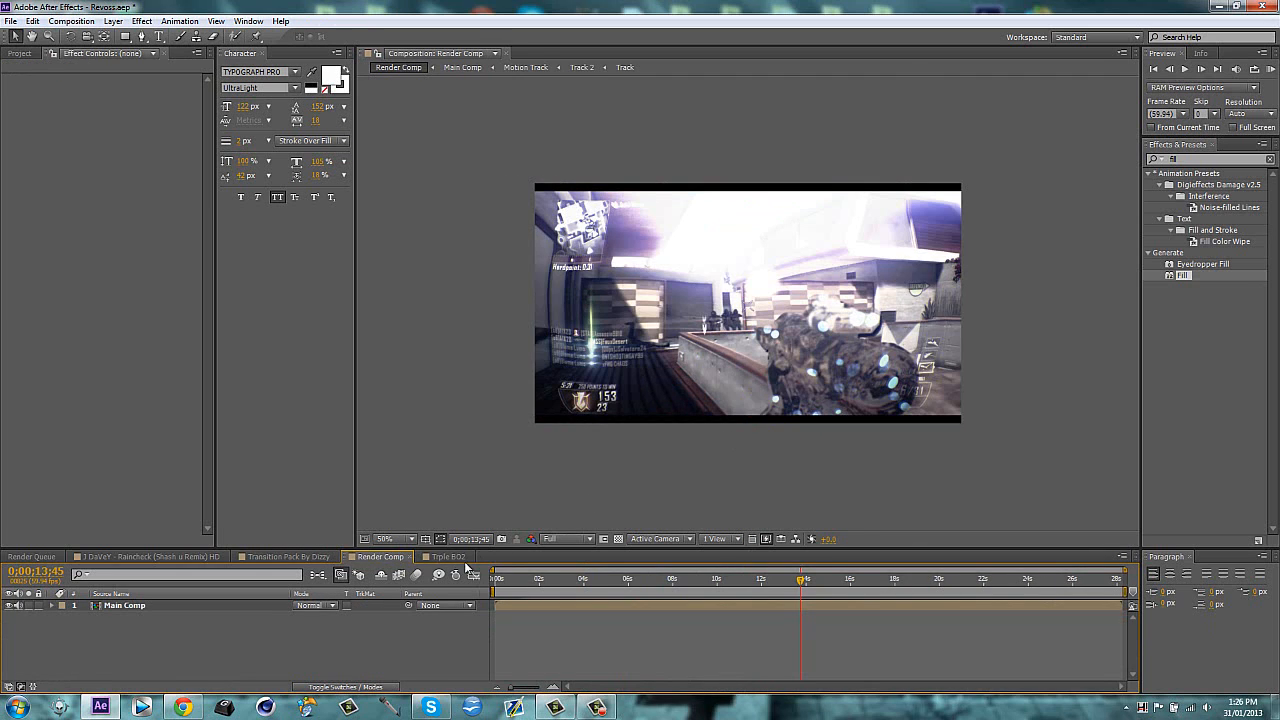
left_click(444, 556)
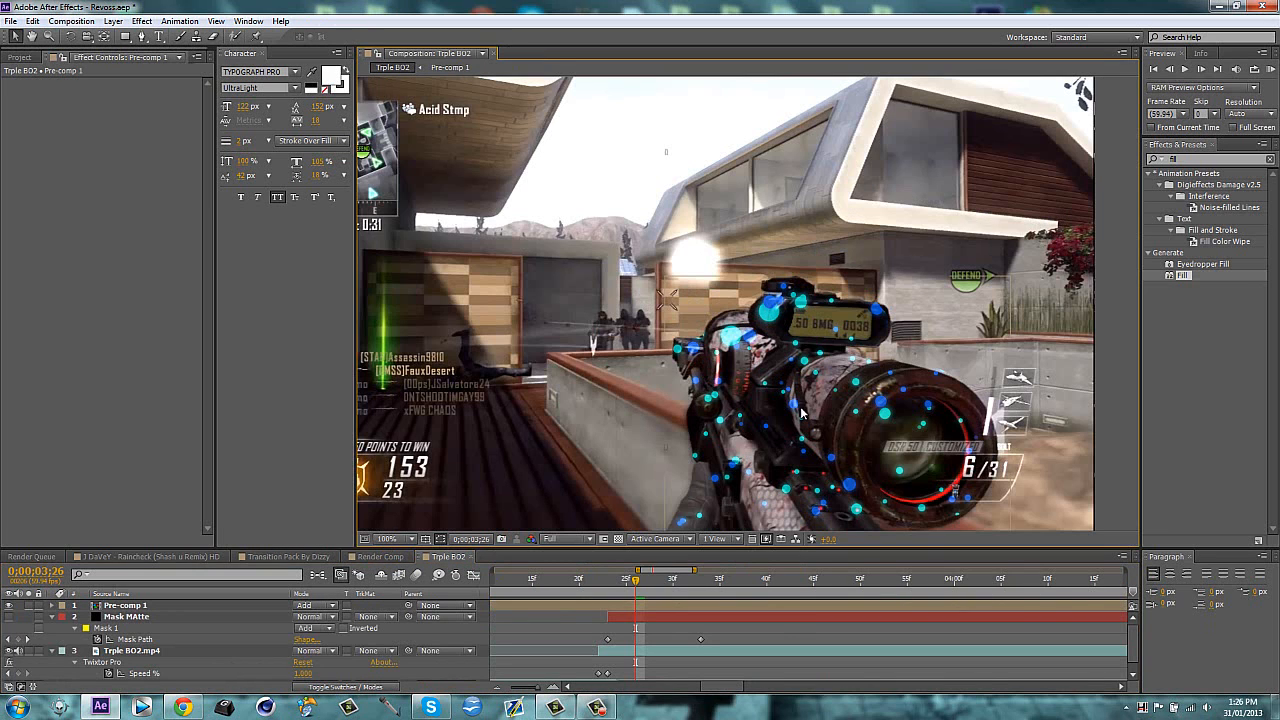
left_click(392, 538)
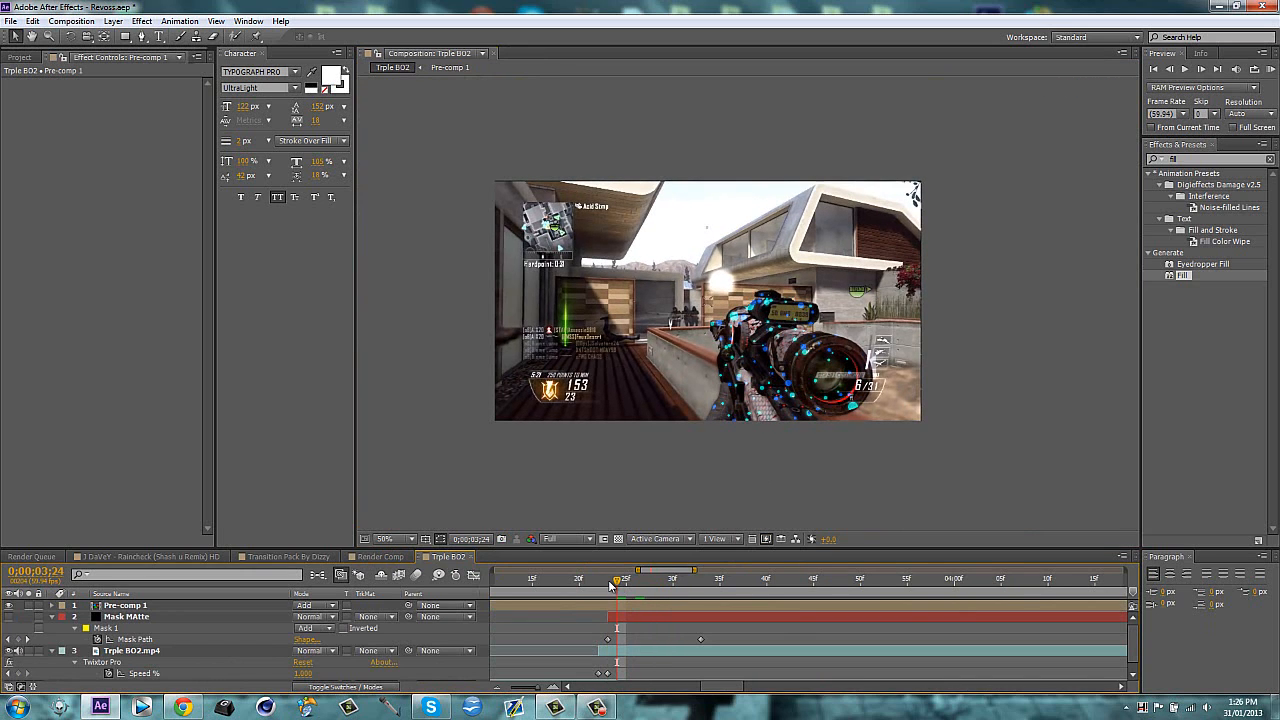
left_click(448, 52)
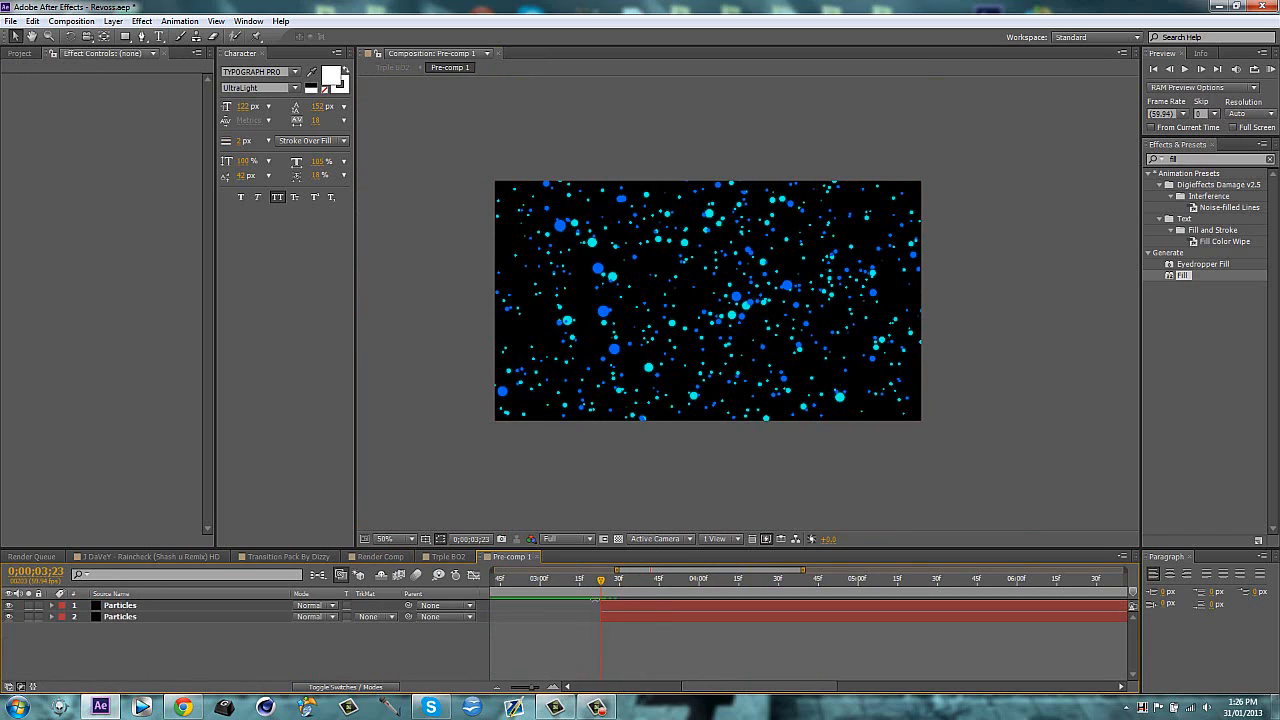
Adjust the top Particles layer's Star Burst size, then return to Triple BO2
left_click(120, 604)
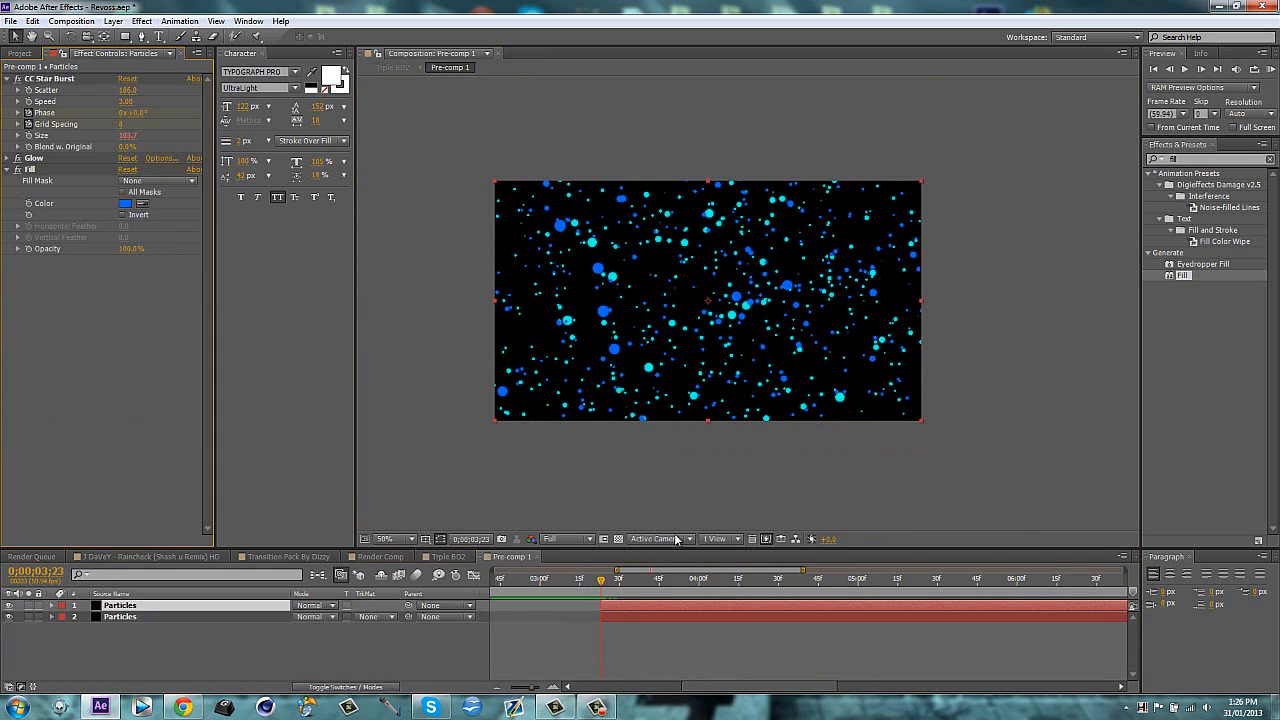
mouse_move(680, 604)
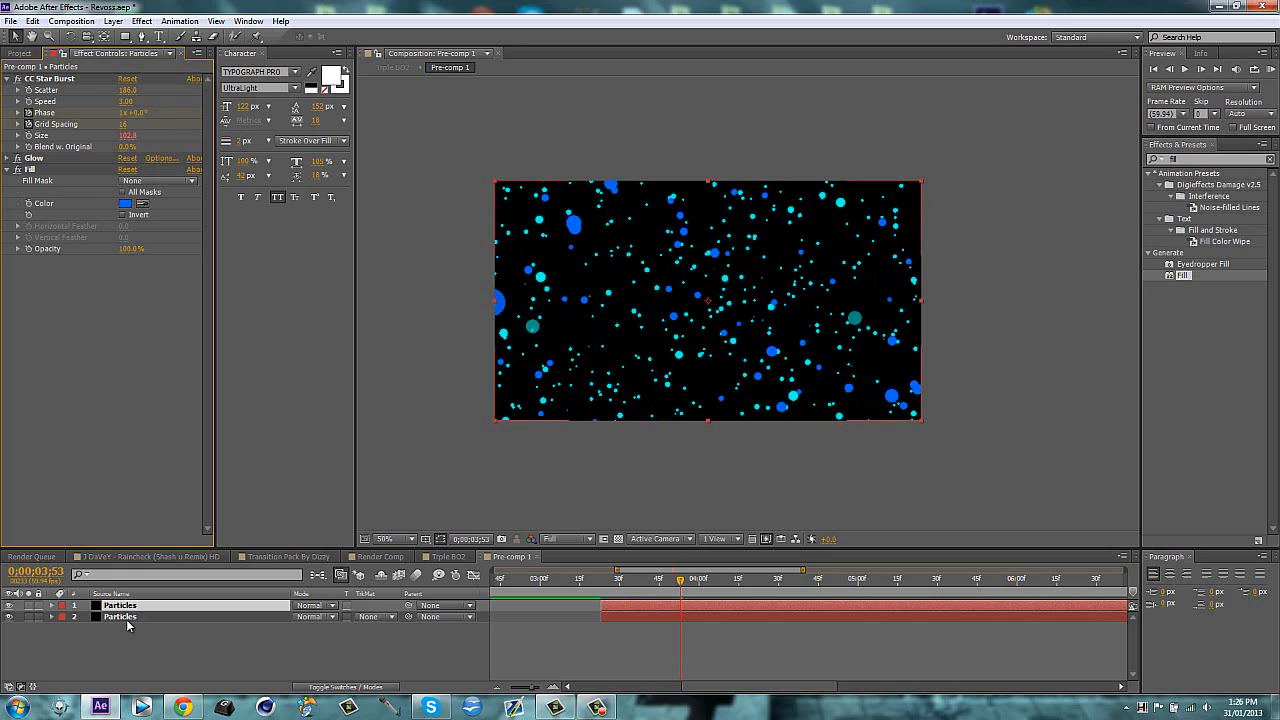
left_click(8, 156)
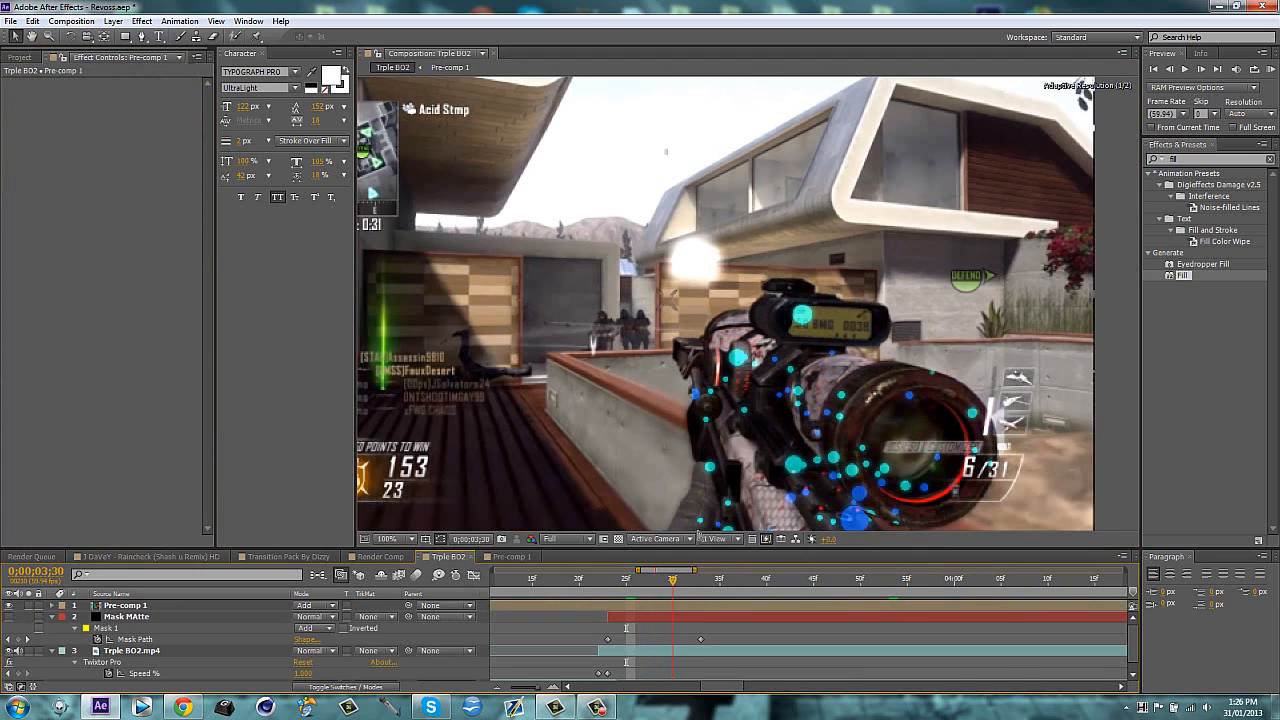
Switch to the 1st Clip composition with its overlay and adjustment layers
left_click(390, 538)
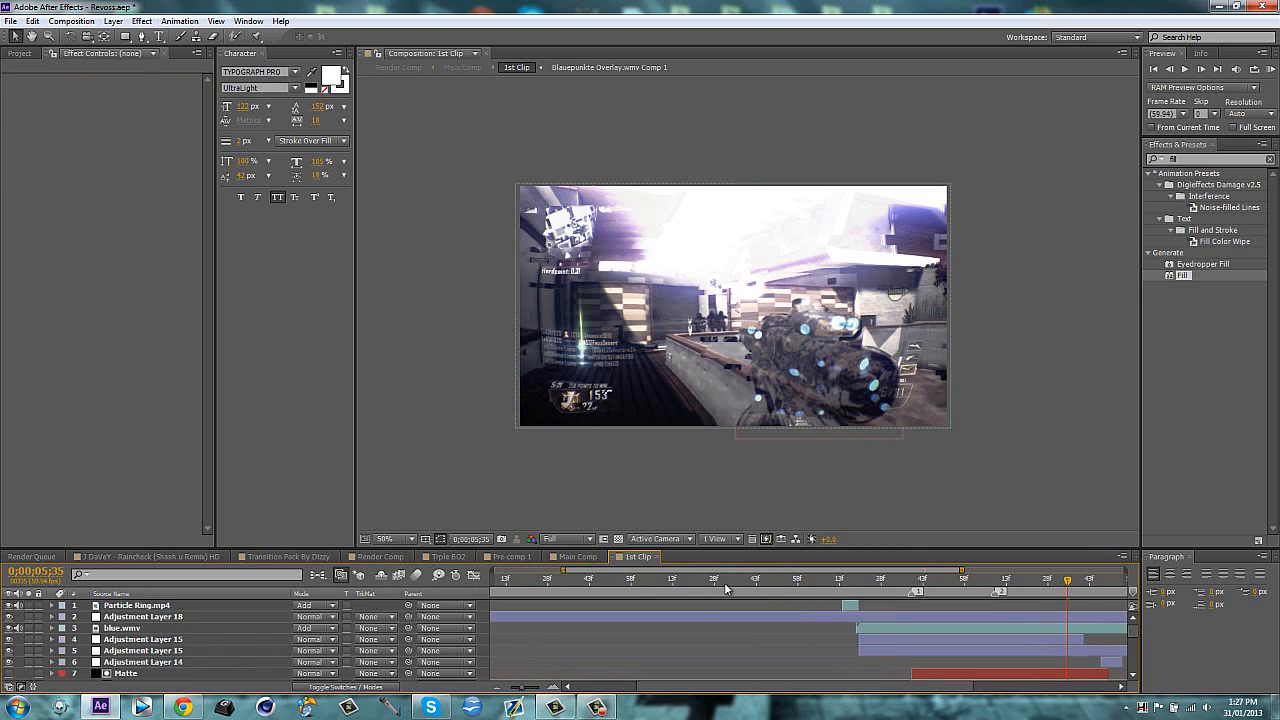
mouse_move(796, 580)
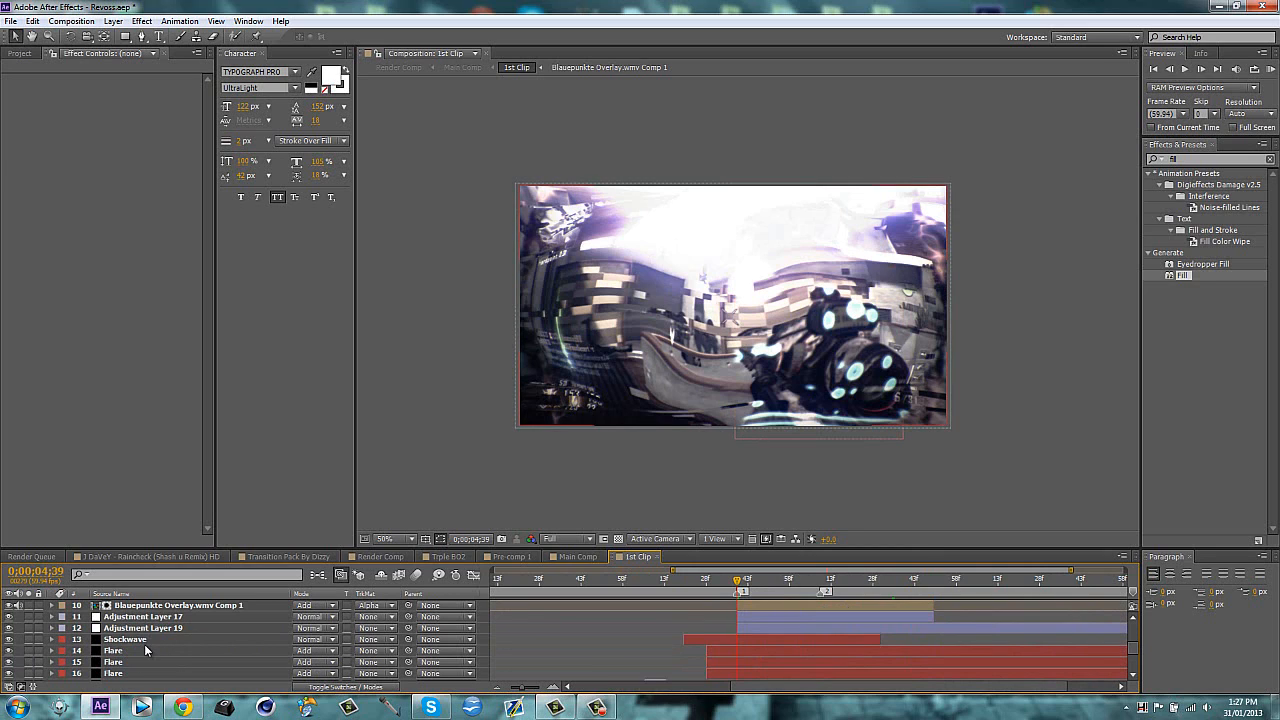
Inspect Adjustment Layer 17's Displacement Map effect, then bring up the Render Comp
left_click(144, 616)
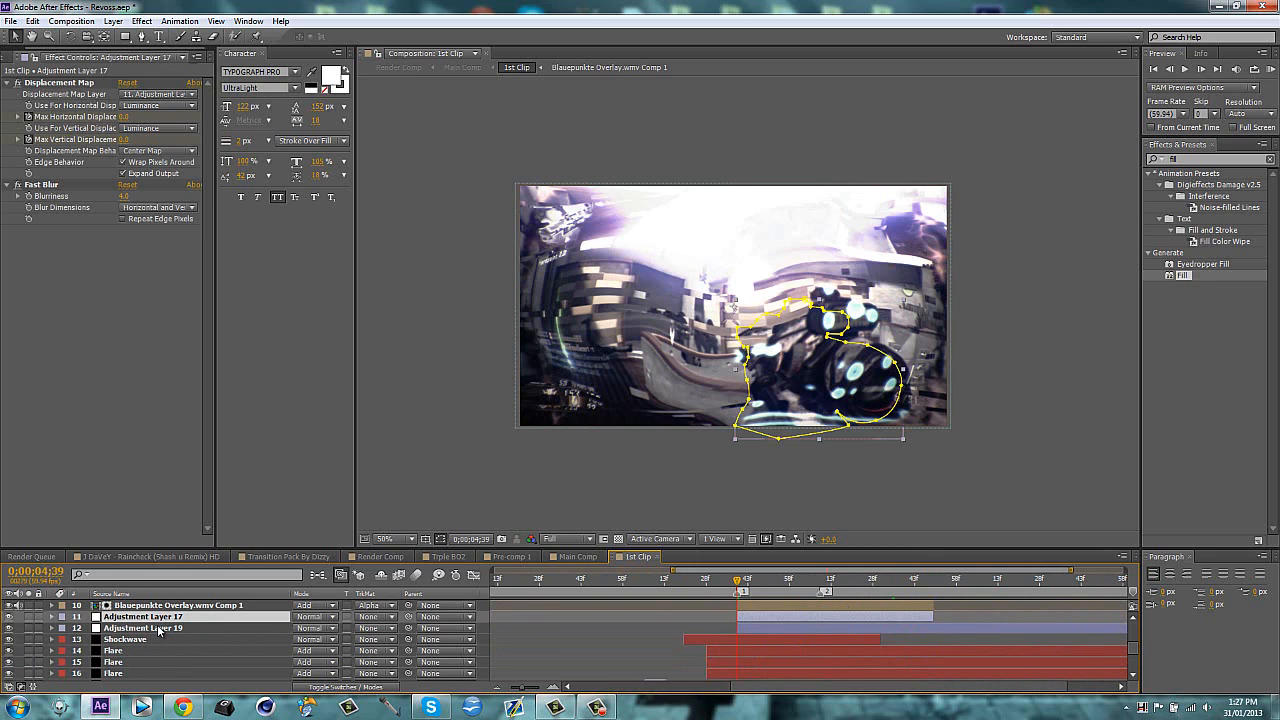
left_click(144, 628)
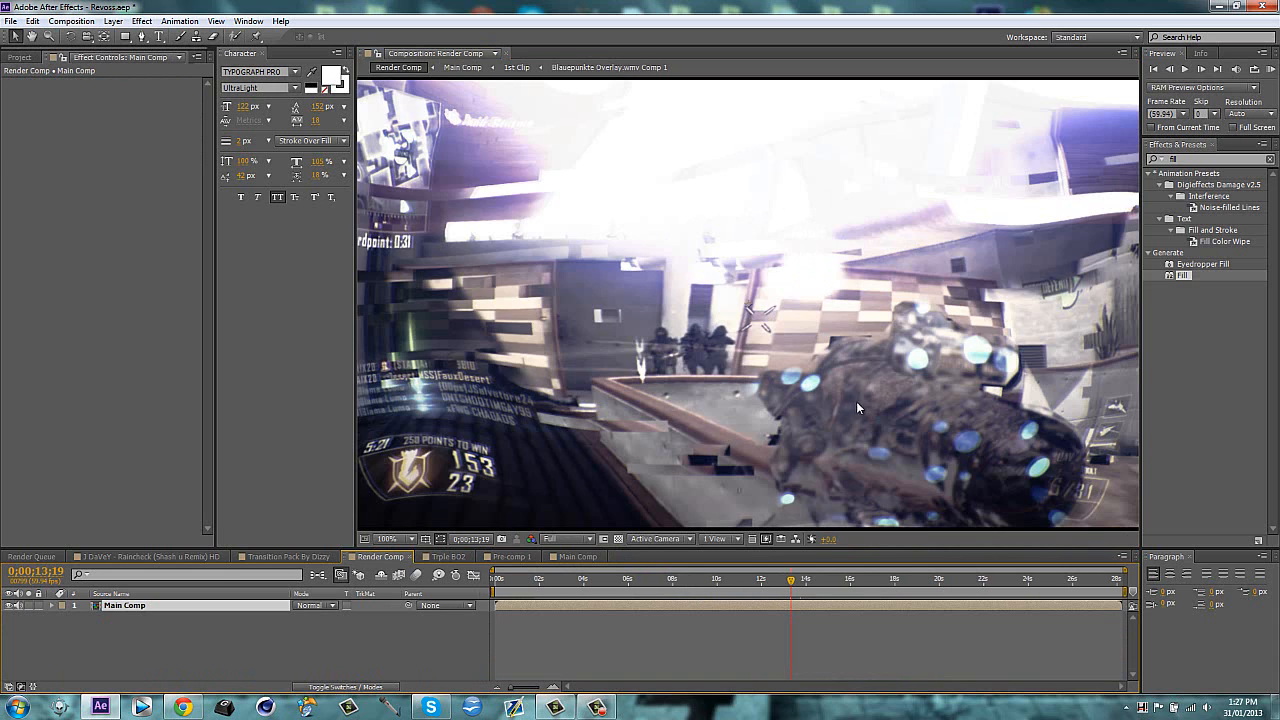
Fit the Render Comp frame in the viewer, glance at the Triple BO2 comp, and return to Render Comp
left_click(388, 540)
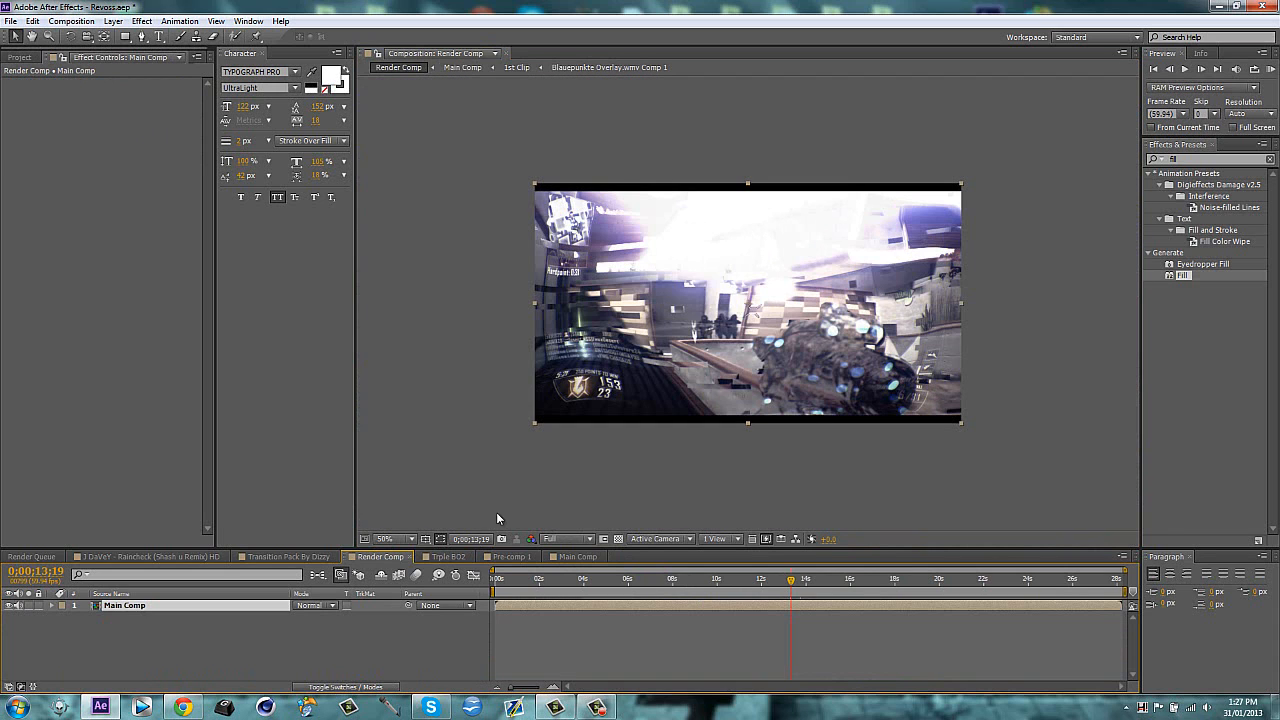
left_click(450, 556)
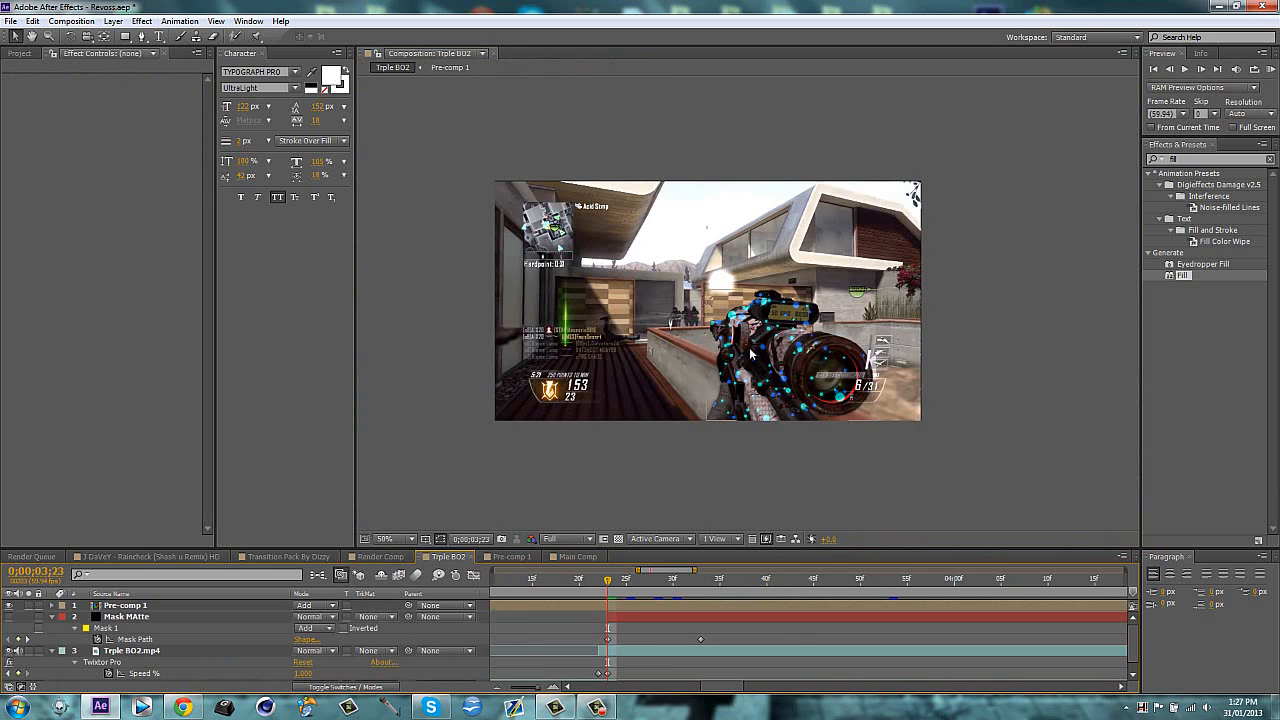
left_click(378, 556)
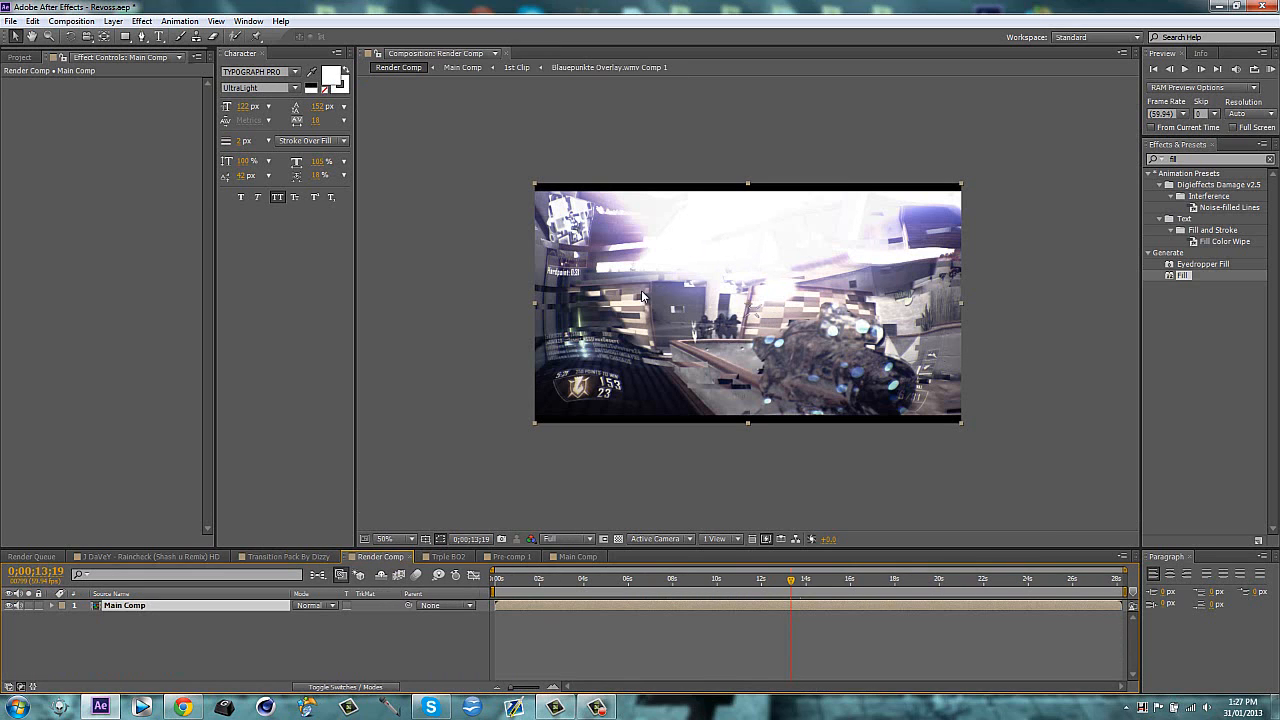
mouse_move(578, 480)
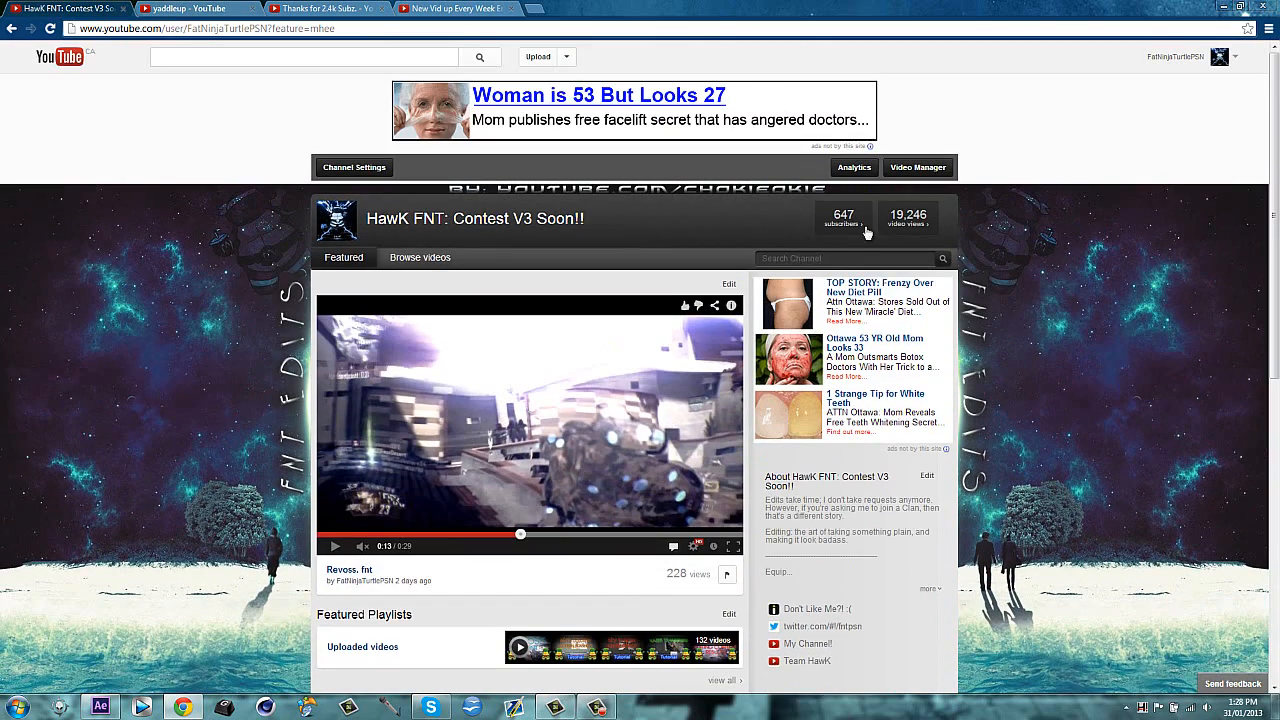
Scroll the HawK FNT channel page, then switch to the yaddleup channel tab
double_click(390, 218)
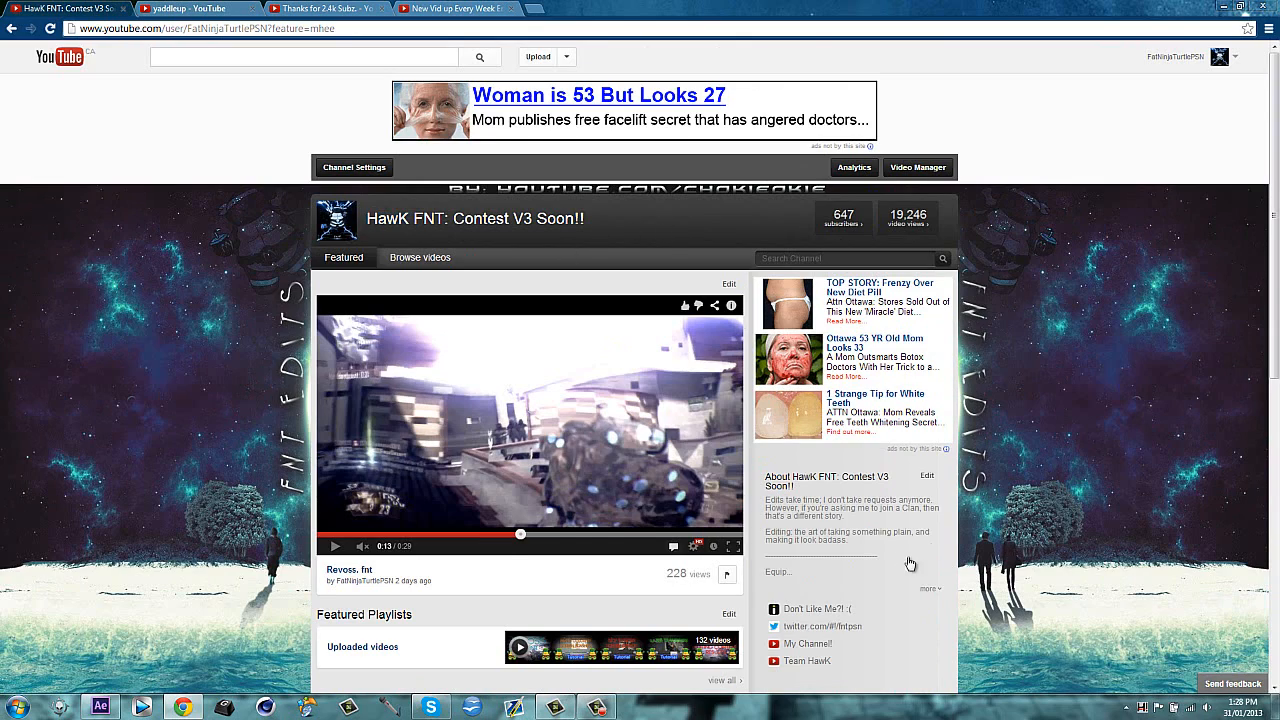
scroll("down", 3)
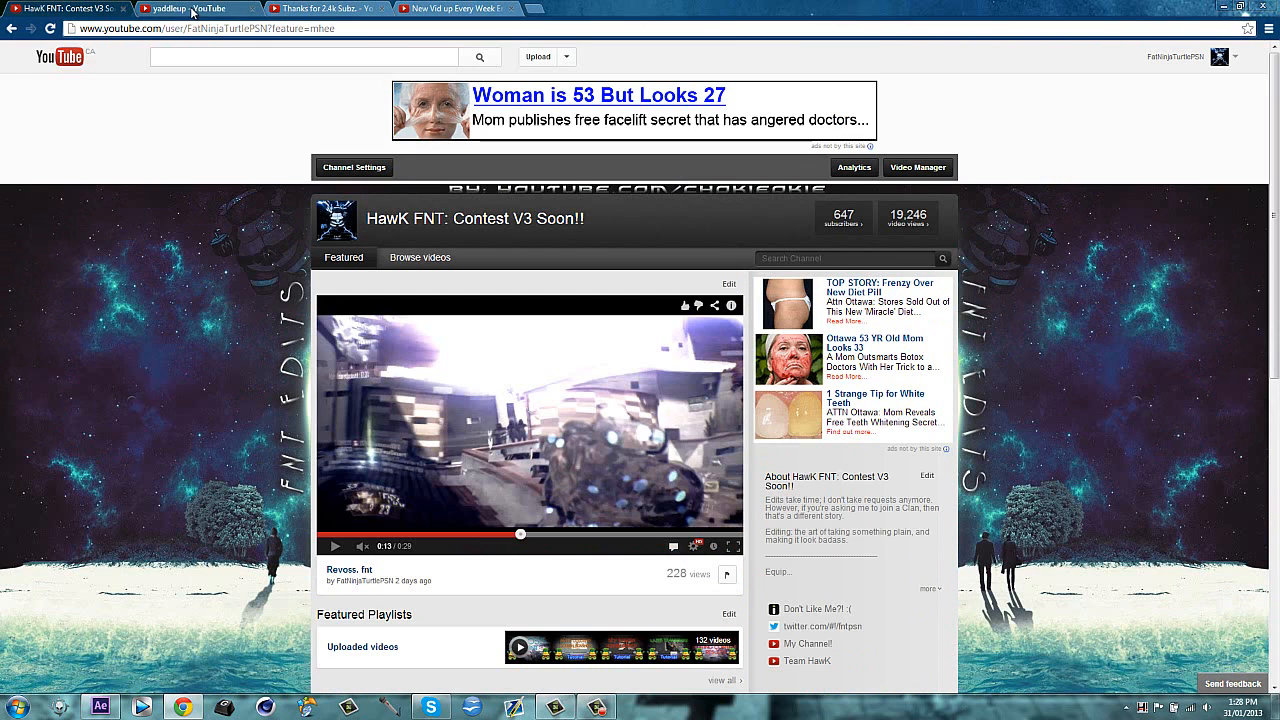
left_click(200, 8)
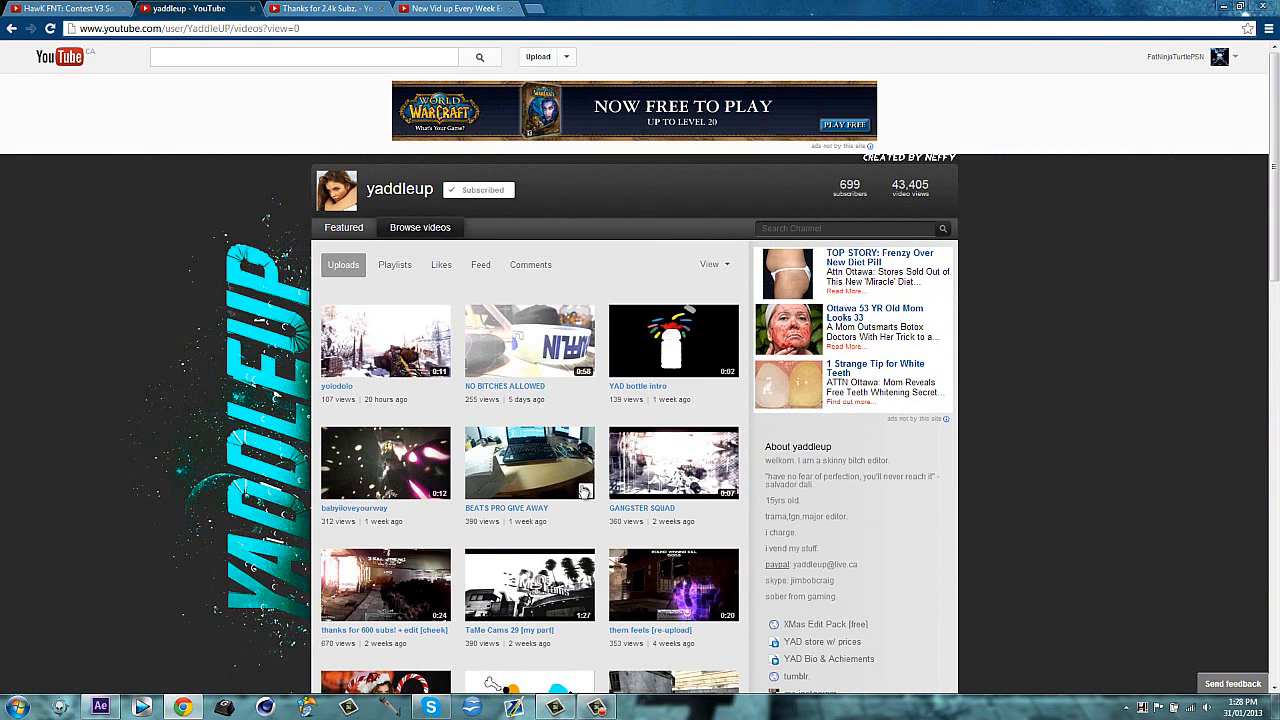
mouse_move(508, 508)
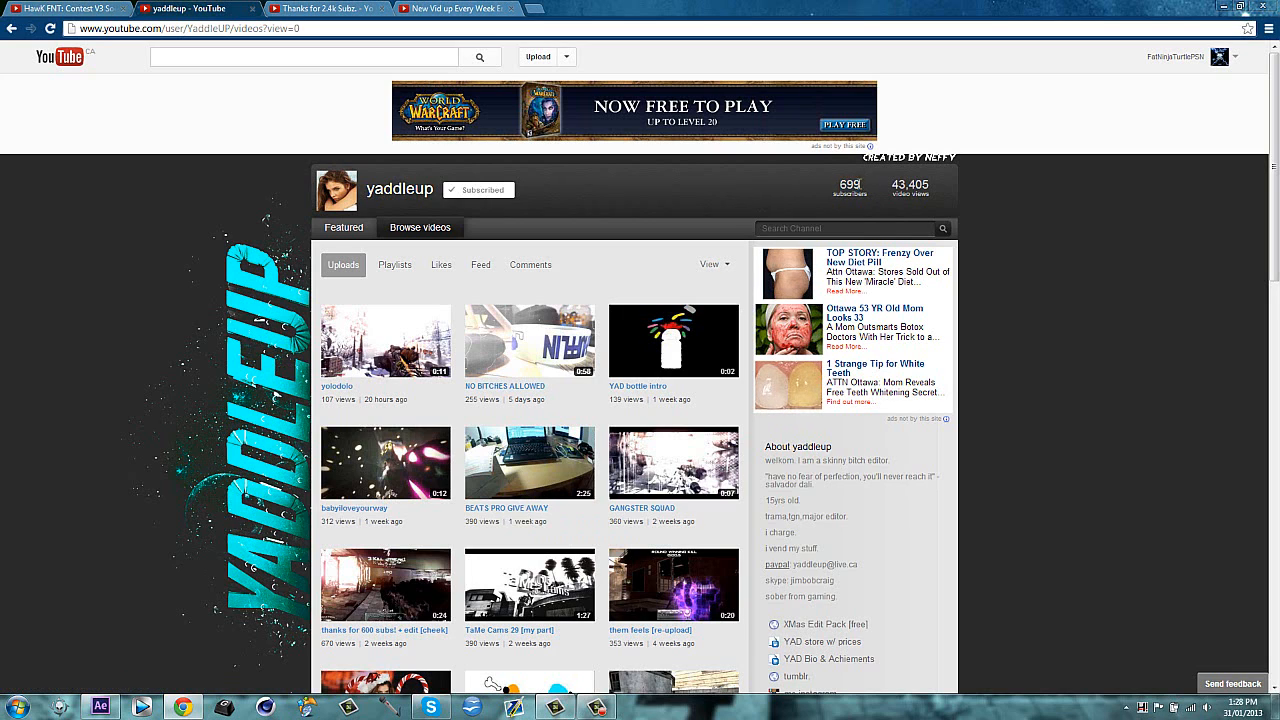
mouse_move(564, 250)
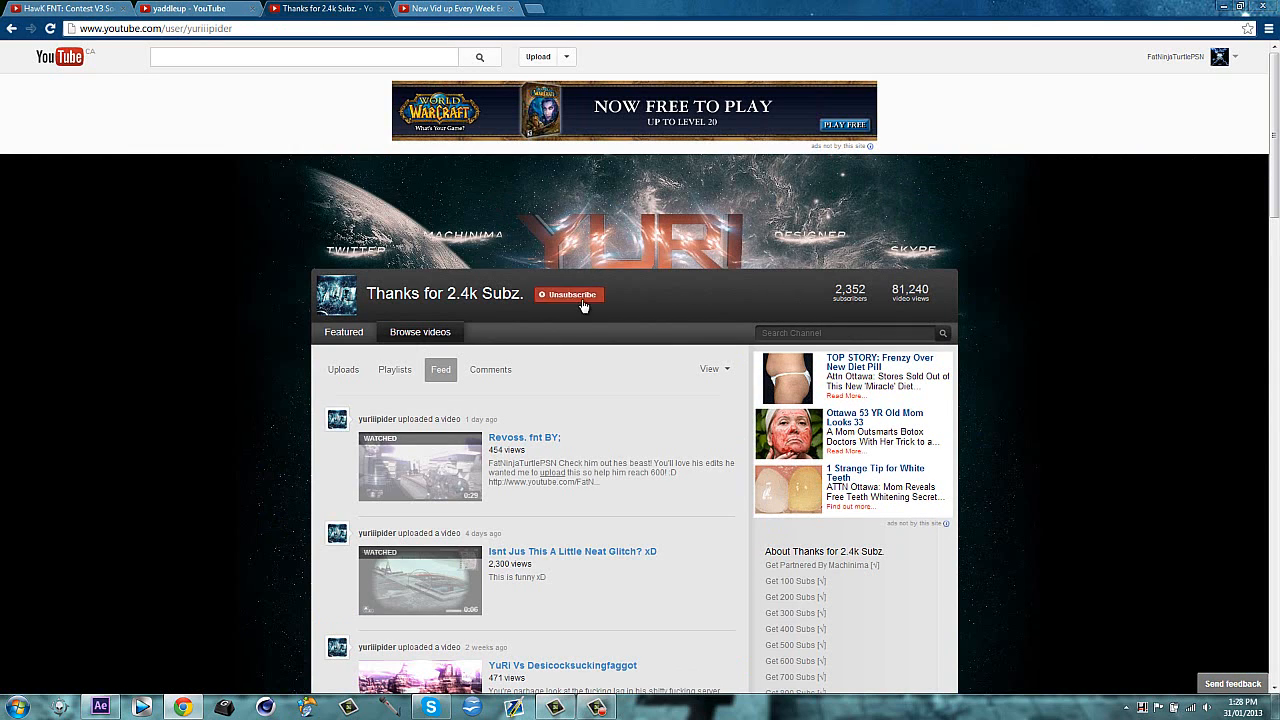
Subscribe to the Thanks for 2.4k Subz. channel, scroll its feed, then switch to the New Vid up Every Week Enjoy! channel
left_click(568, 294)
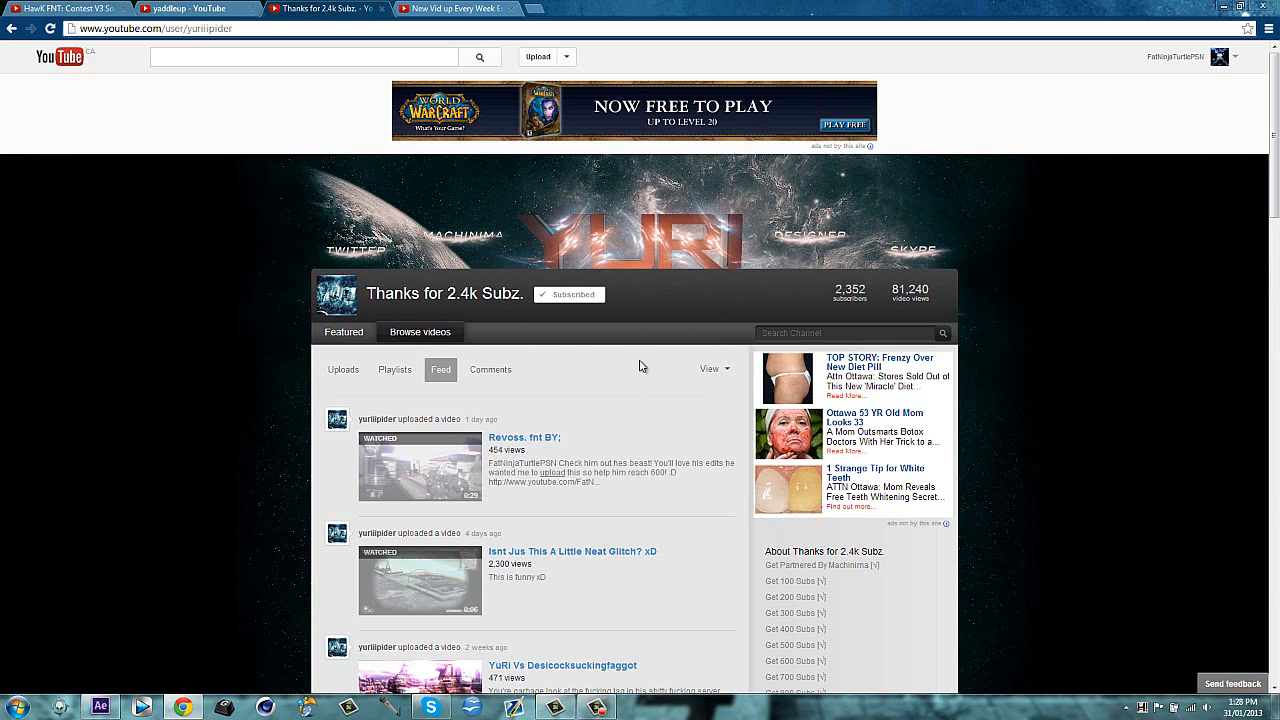
scroll("down", 3)
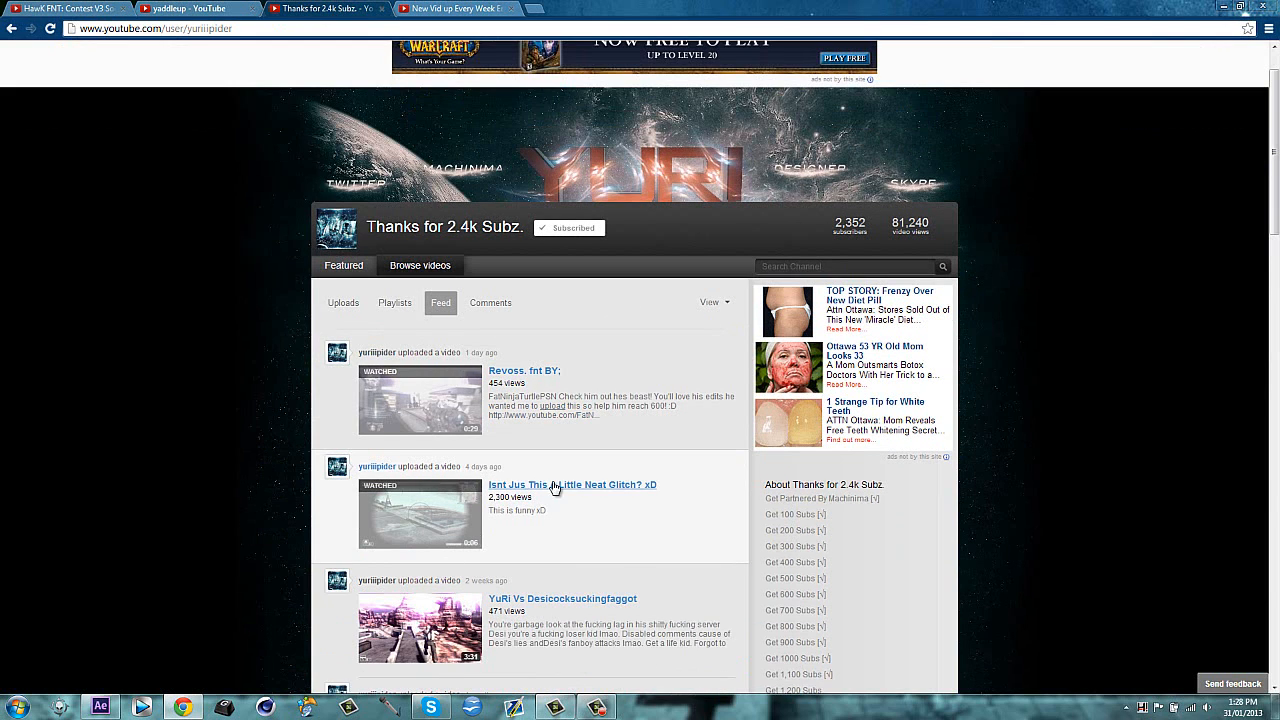
scroll("down", 3)
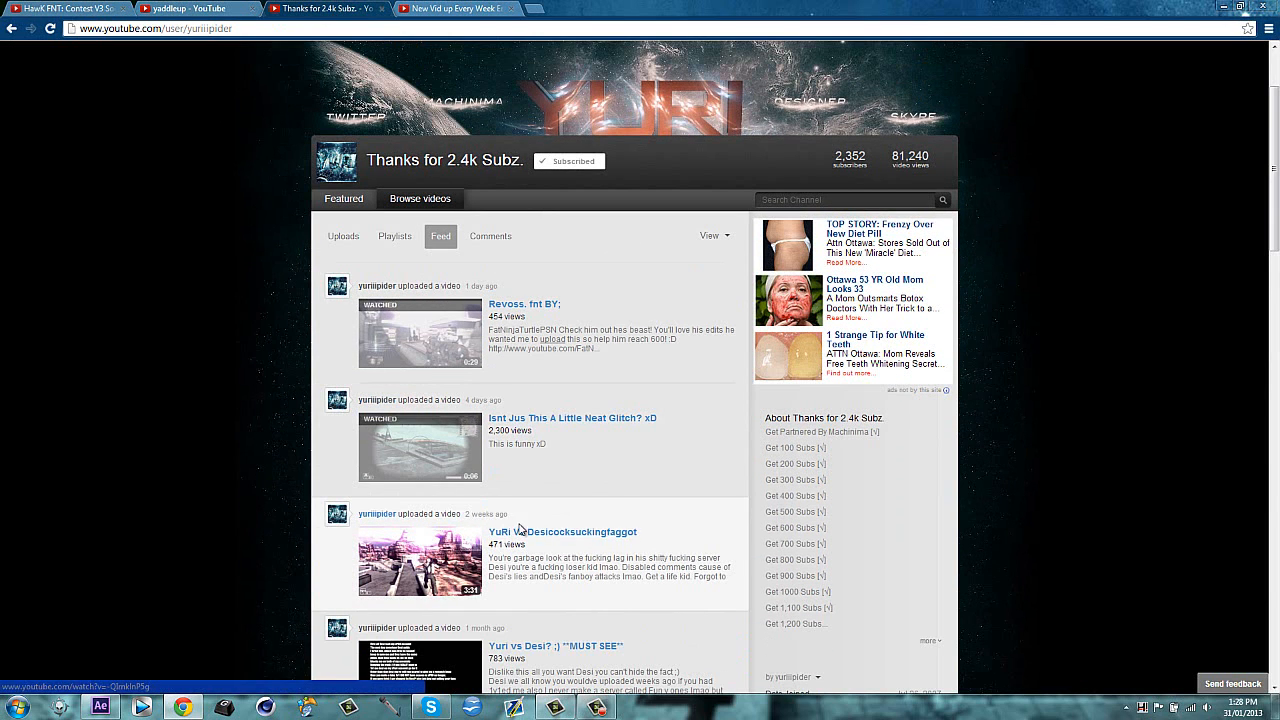
scroll("down", 3)
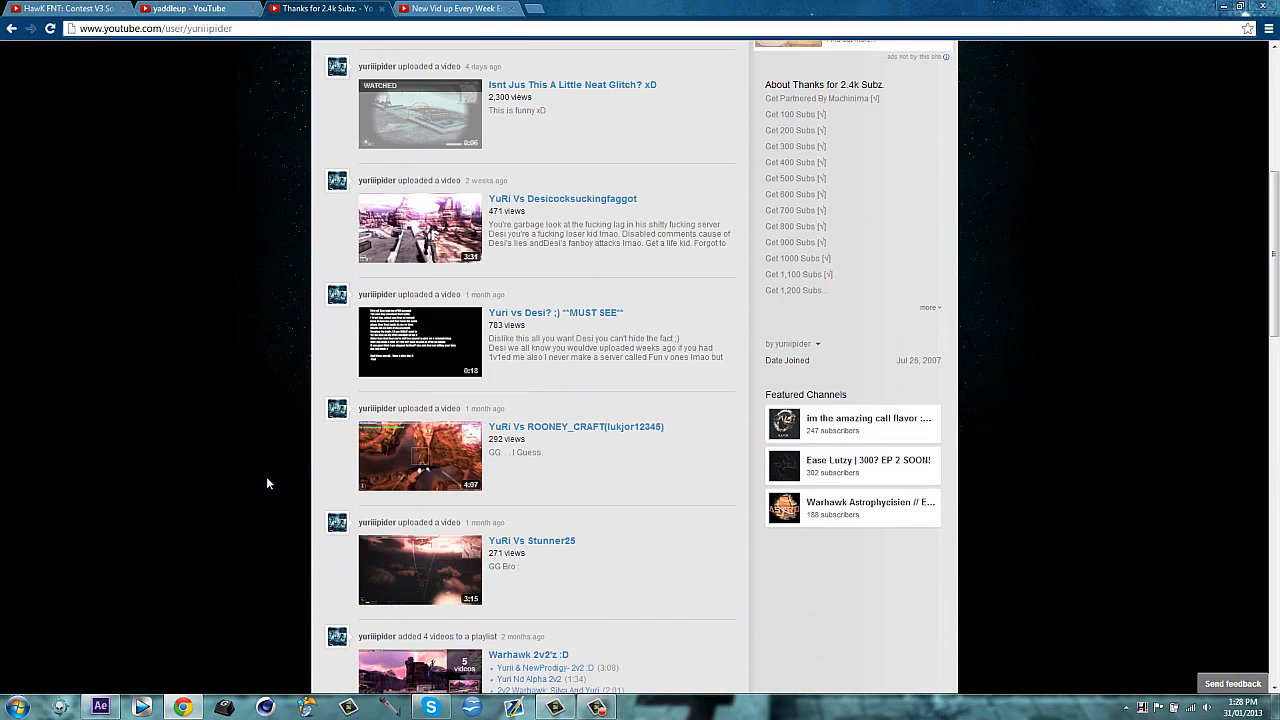
scroll("down", 3)
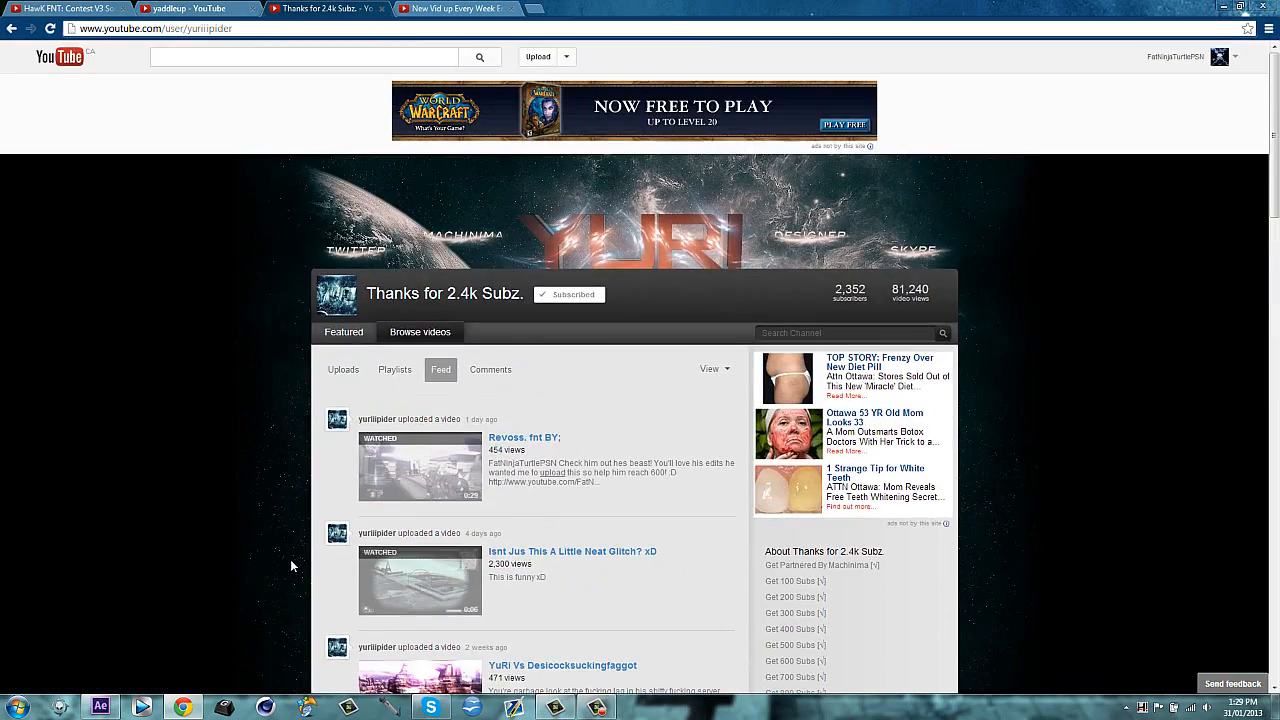
mouse_move(456, 8)
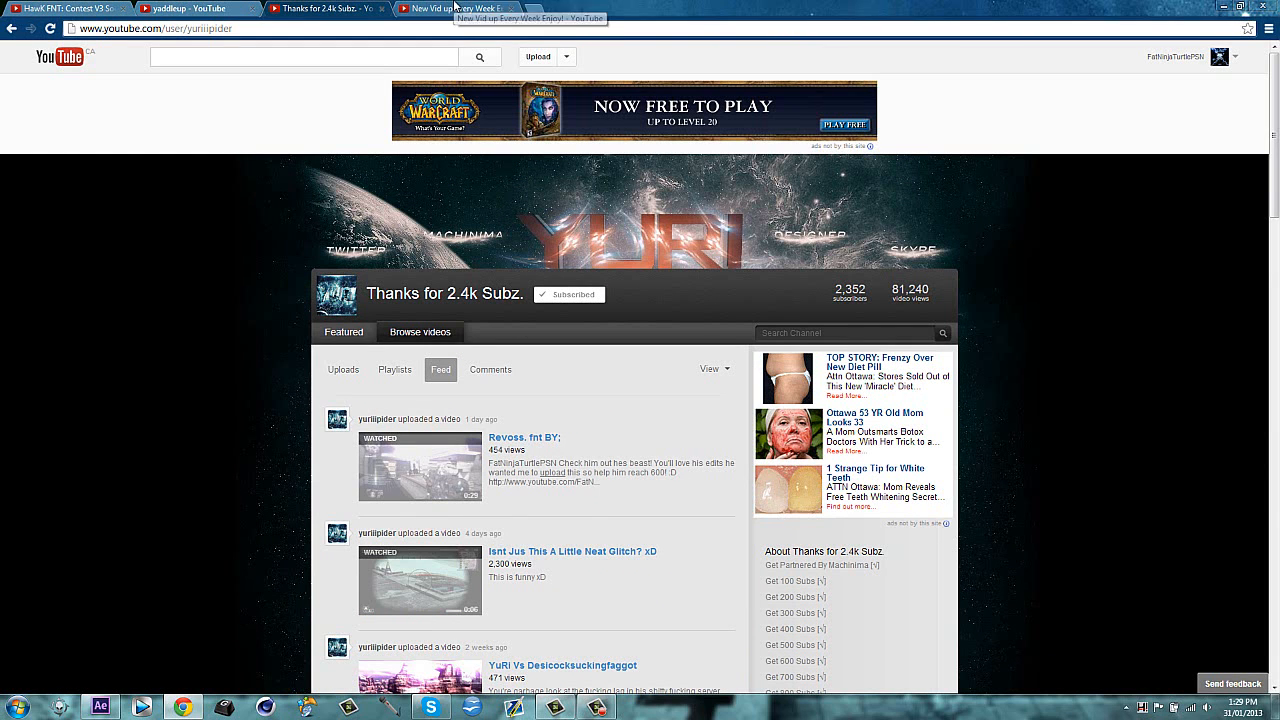
left_click(456, 8)
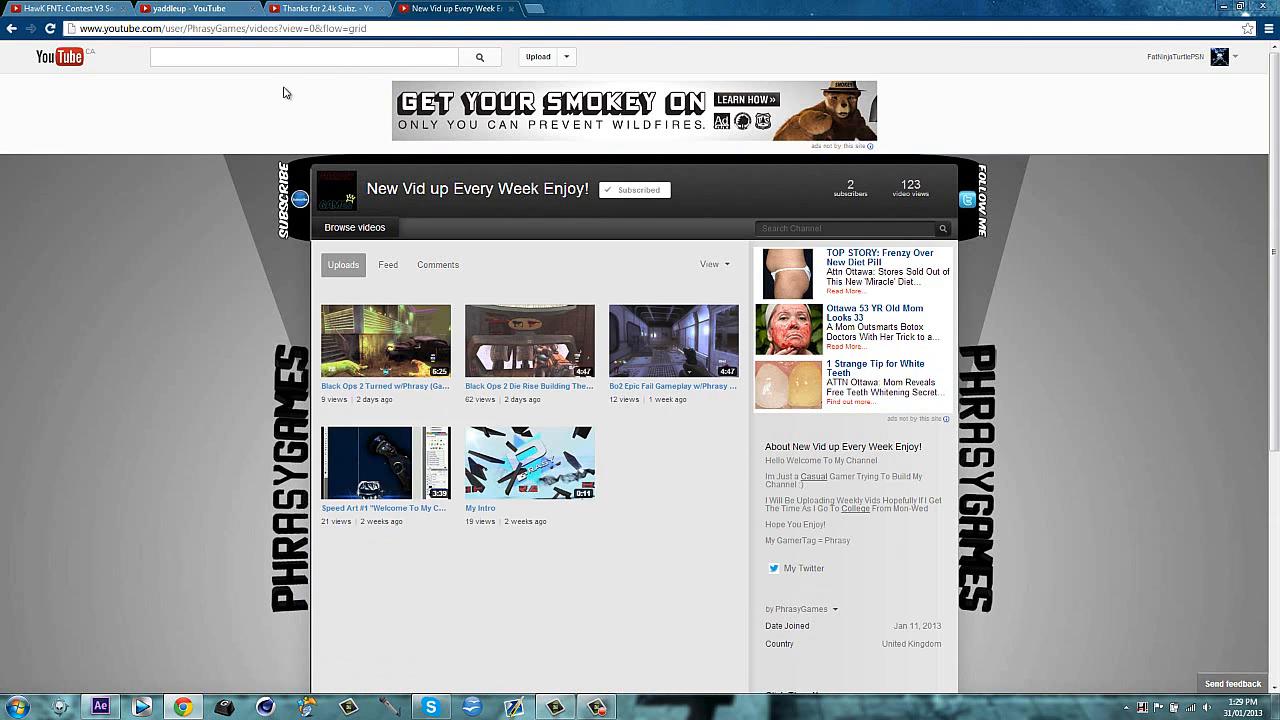
mouse_move(756, 556)
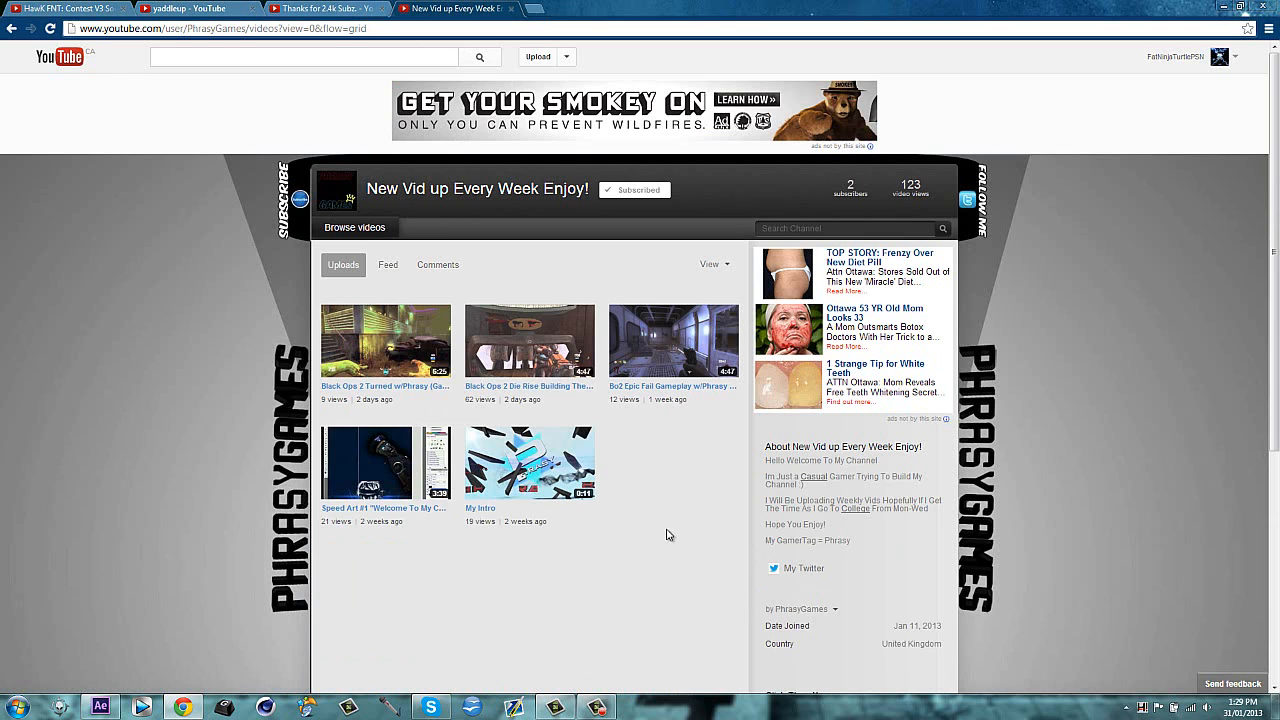
Scroll down and back up the New Vid up Every Week Enjoy! channel page
scroll("down", 3)
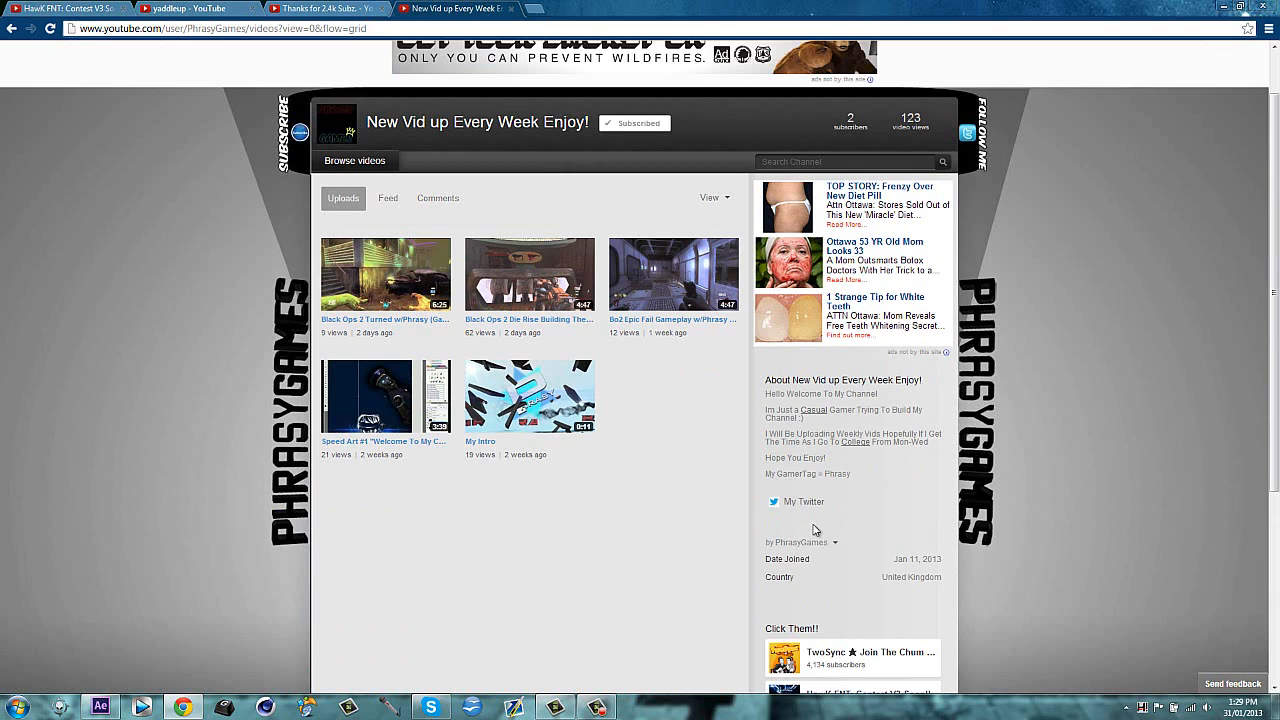
scroll("up", 3)
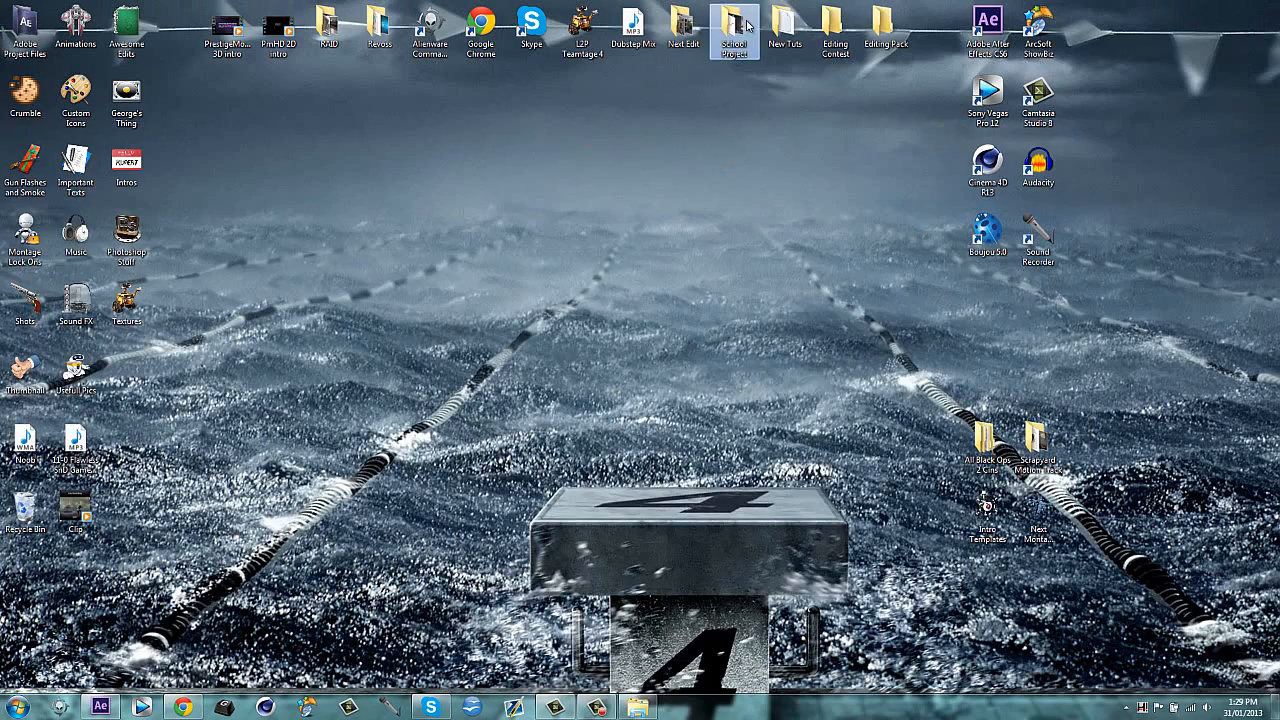
double_click(736, 30)
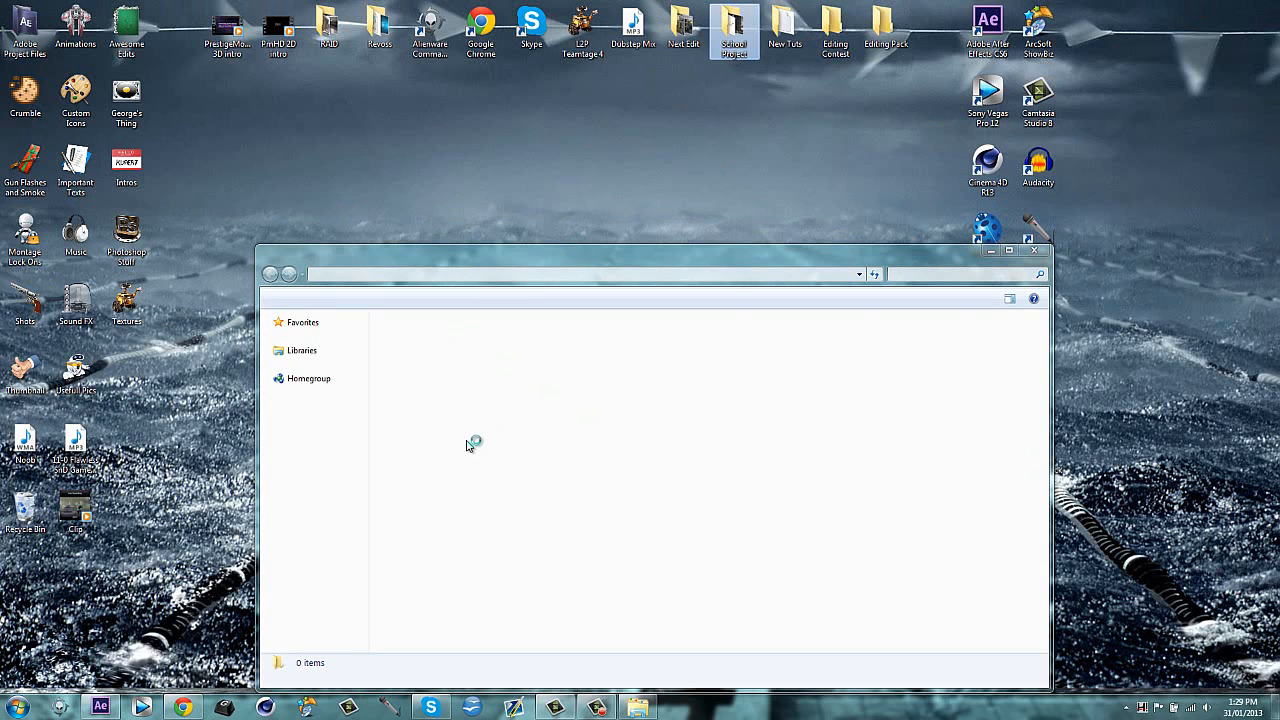
double_click(734, 24)
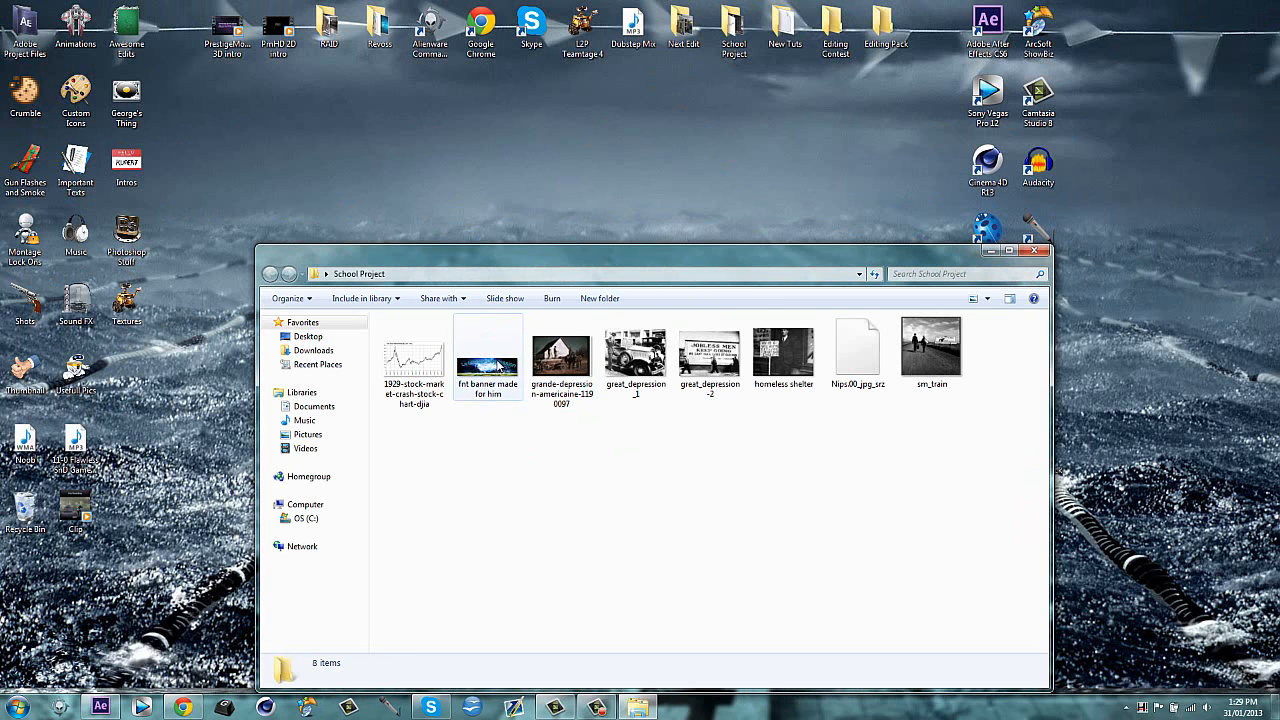
left_click(488, 356)
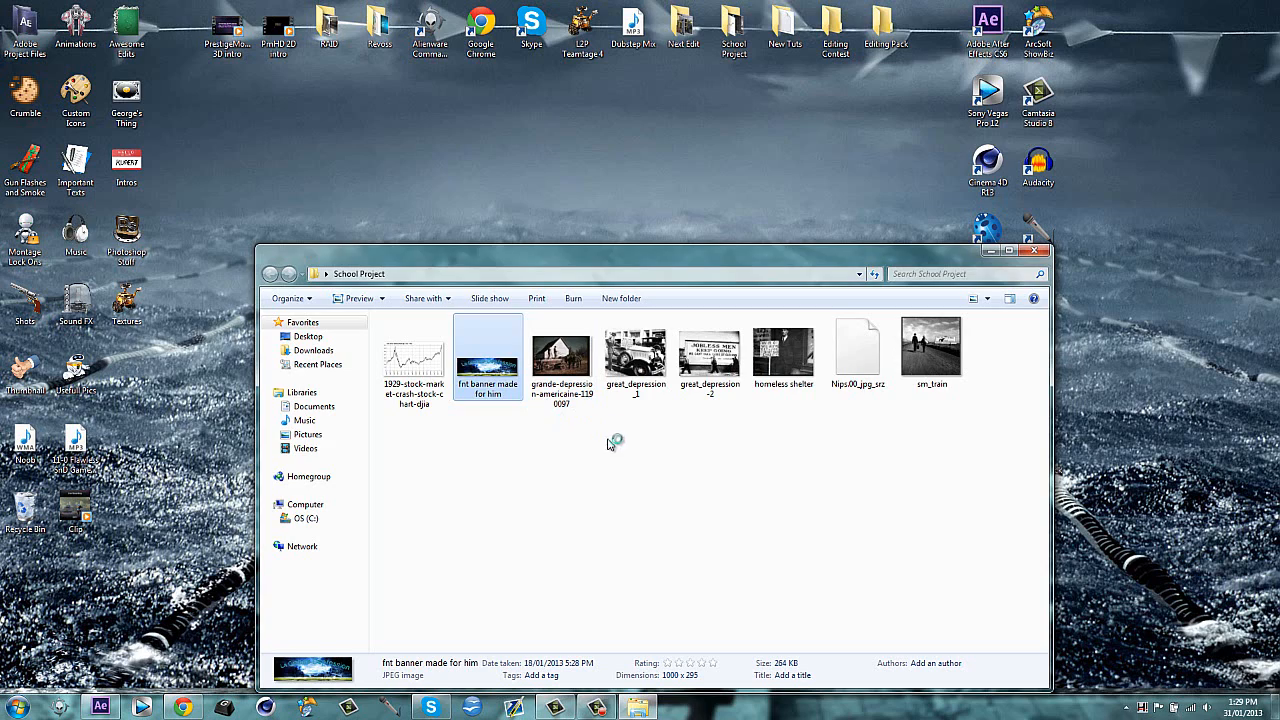
double_click(488, 352)
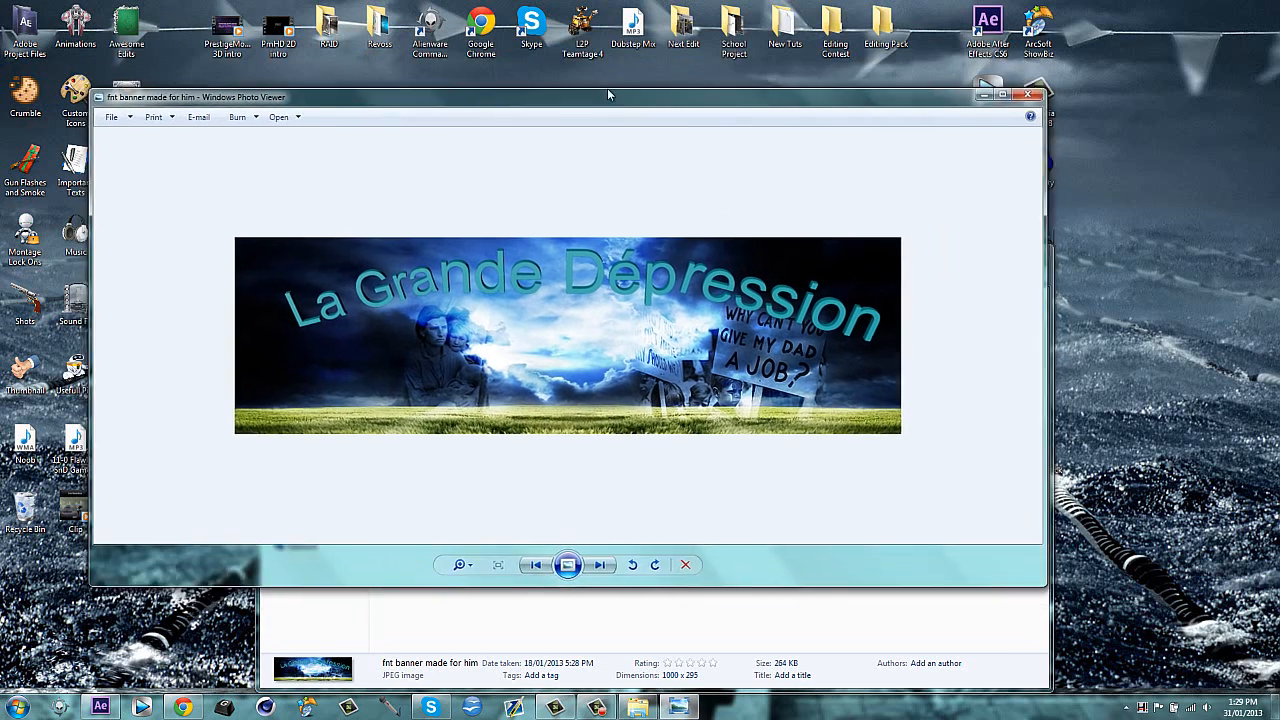
left_click_drag(608, 96, 604, 58)
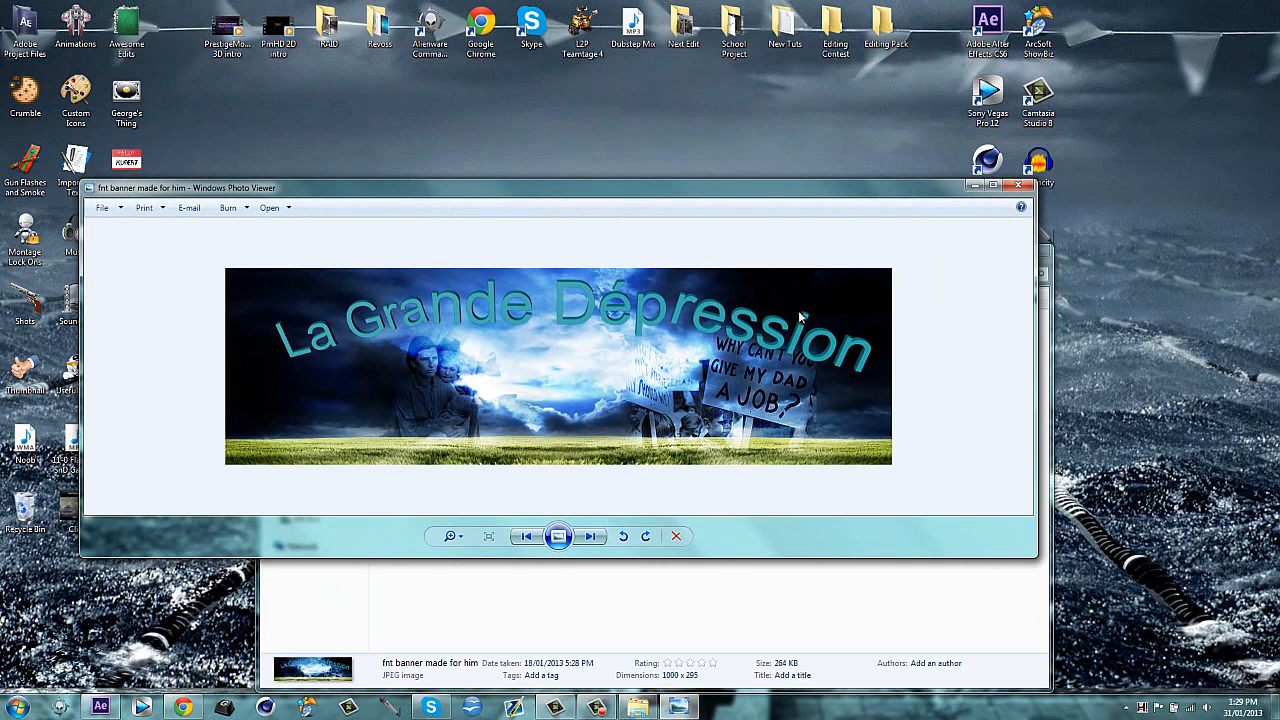
left_click(1018, 184)
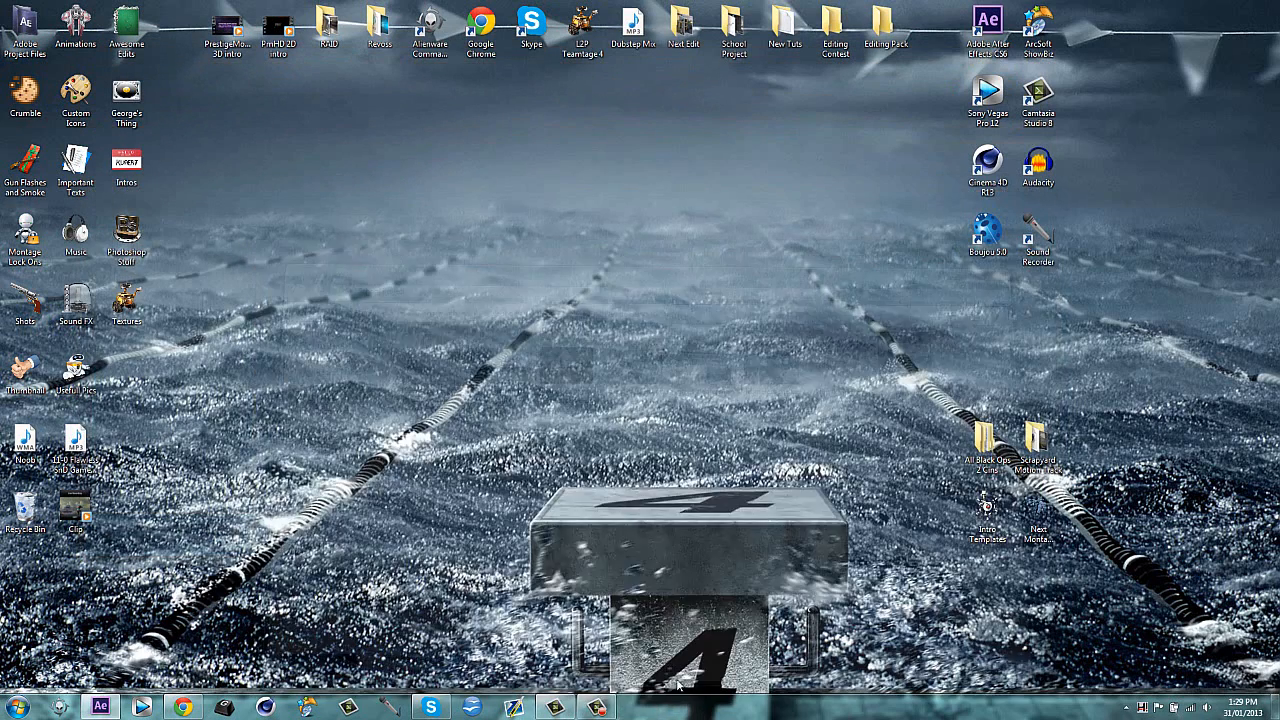